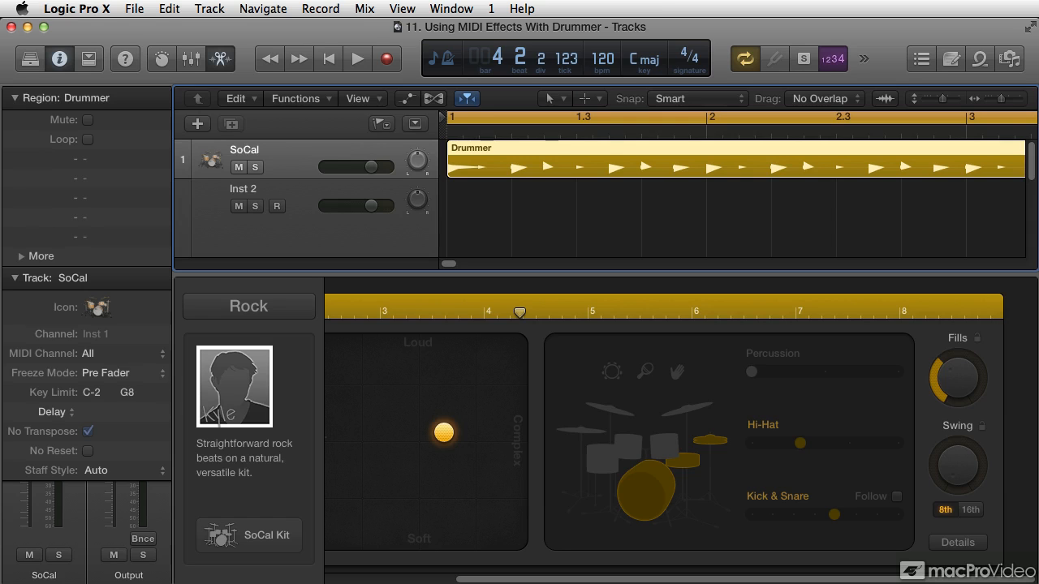
Step: Browse the MIDI Environment's Click & Ports layer and the MIDI Transform presets, then close both editors
{"action": "left_click", "coordinate": [449, 10]}
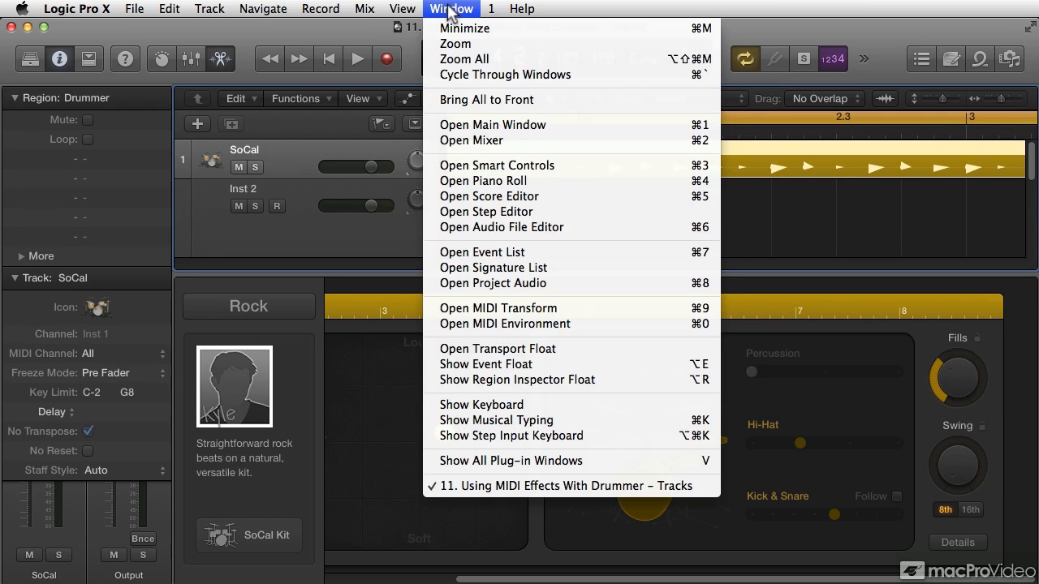
{"action": "mouse_move", "coordinate": [515, 336]}
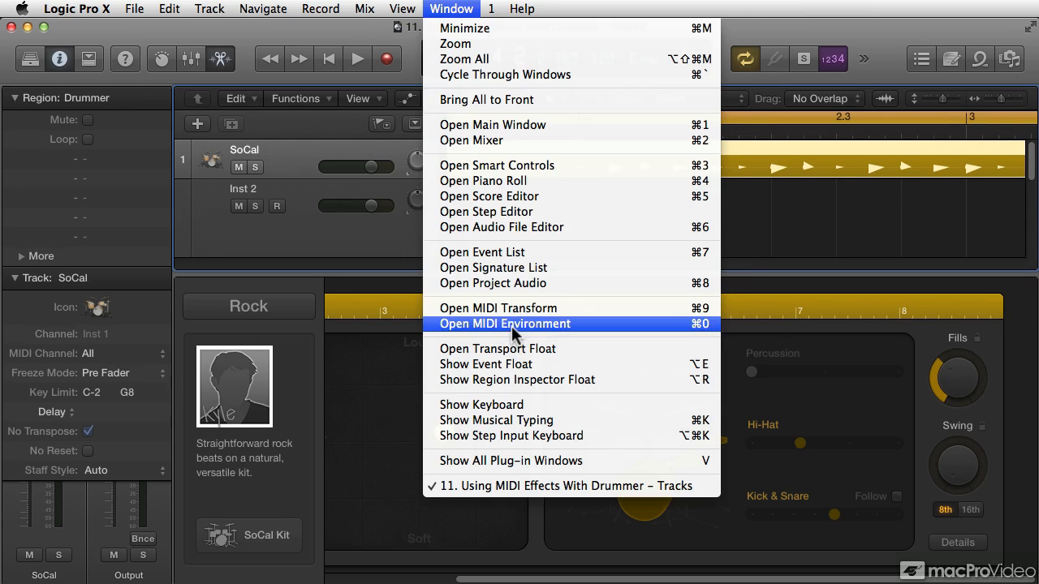
{"action": "left_click", "coordinate": [503, 323]}
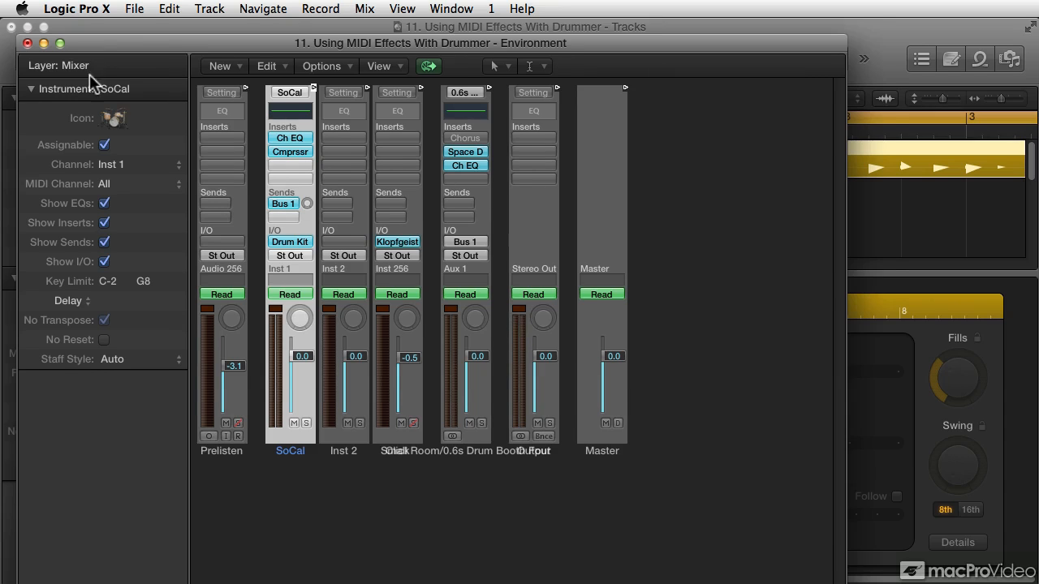
{"action": "left_click", "coordinate": [55, 65]}
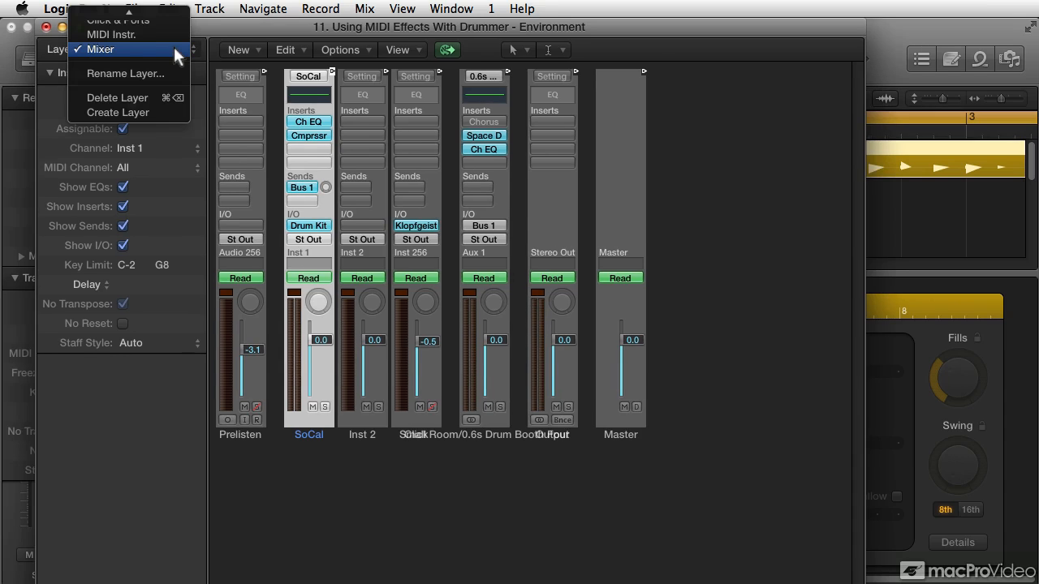
{"action": "left_click", "coordinate": [110, 35]}
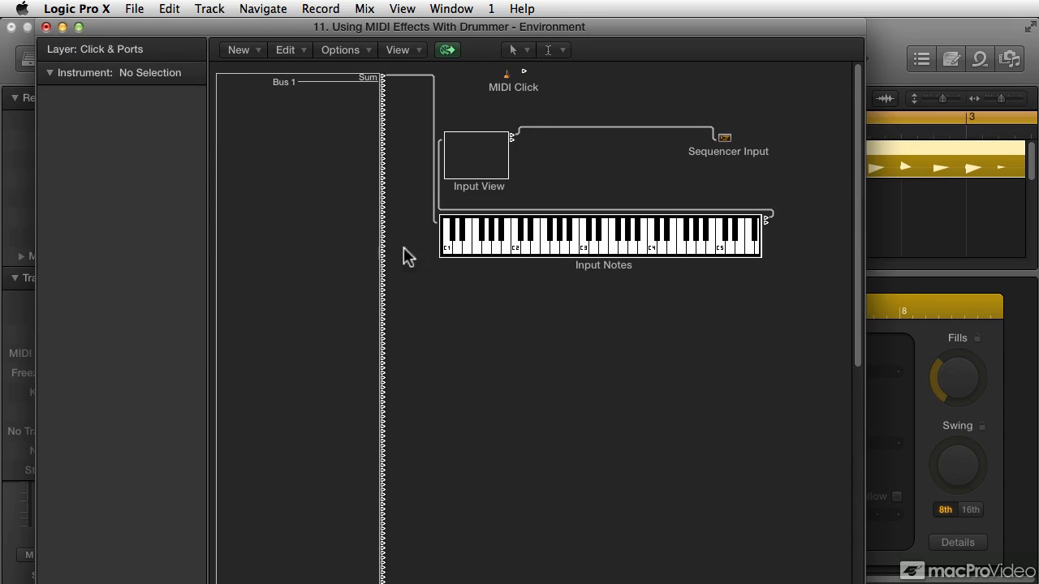
{"action": "mouse_move", "coordinate": [46, 33]}
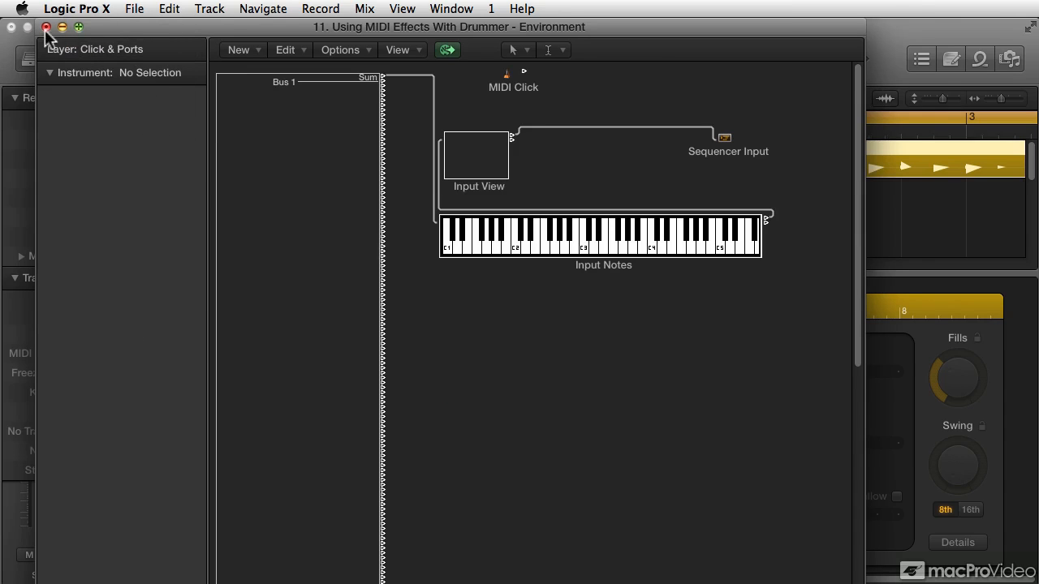
{"action": "left_click", "coordinate": [442, 10]}
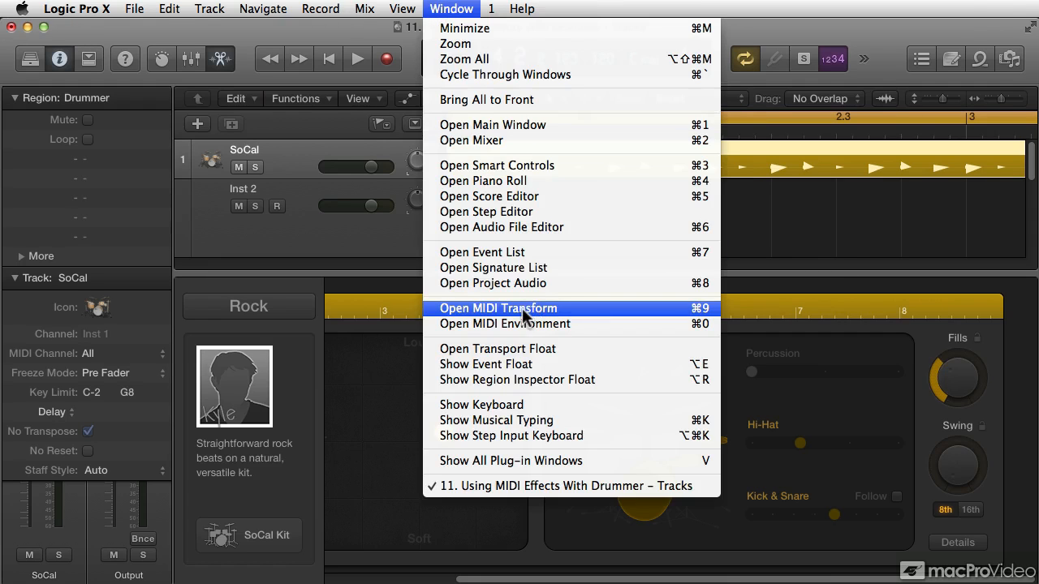
{"action": "left_click", "coordinate": [497, 308]}
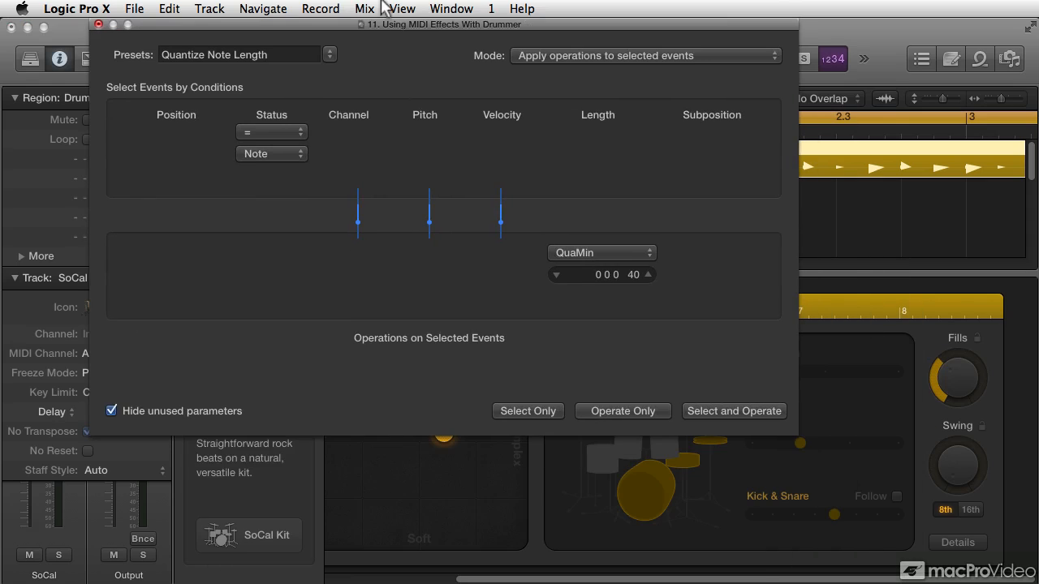
{"action": "left_click", "coordinate": [328, 55]}
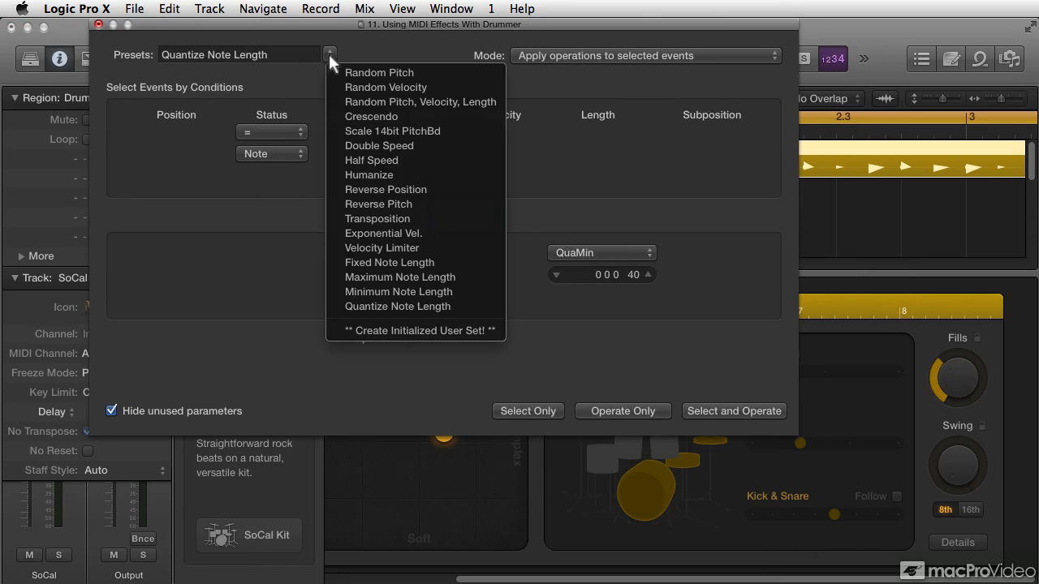
{"action": "mouse_move", "coordinate": [179, 191]}
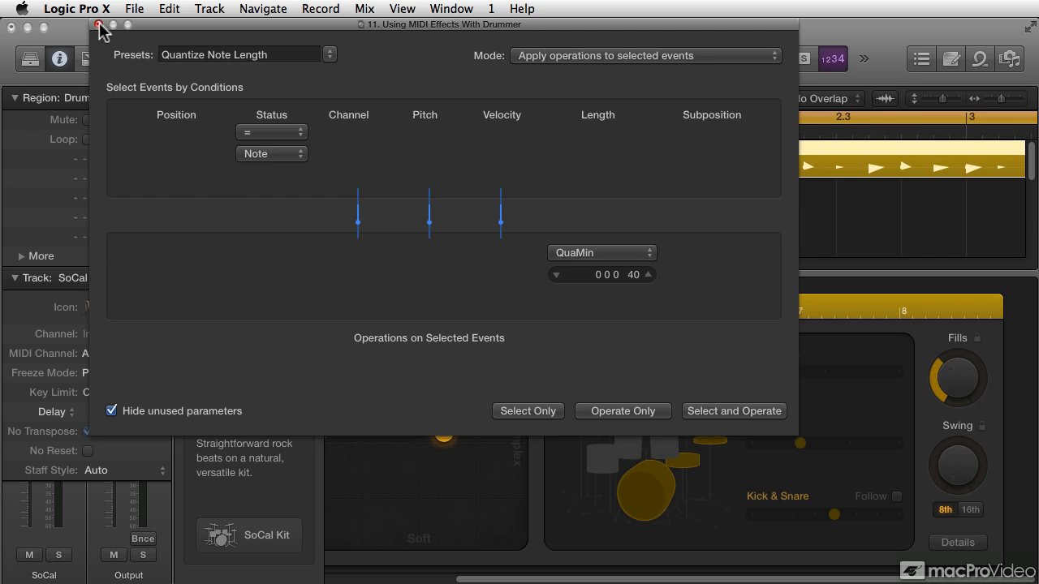
{"action": "left_click", "coordinate": [101, 30]}
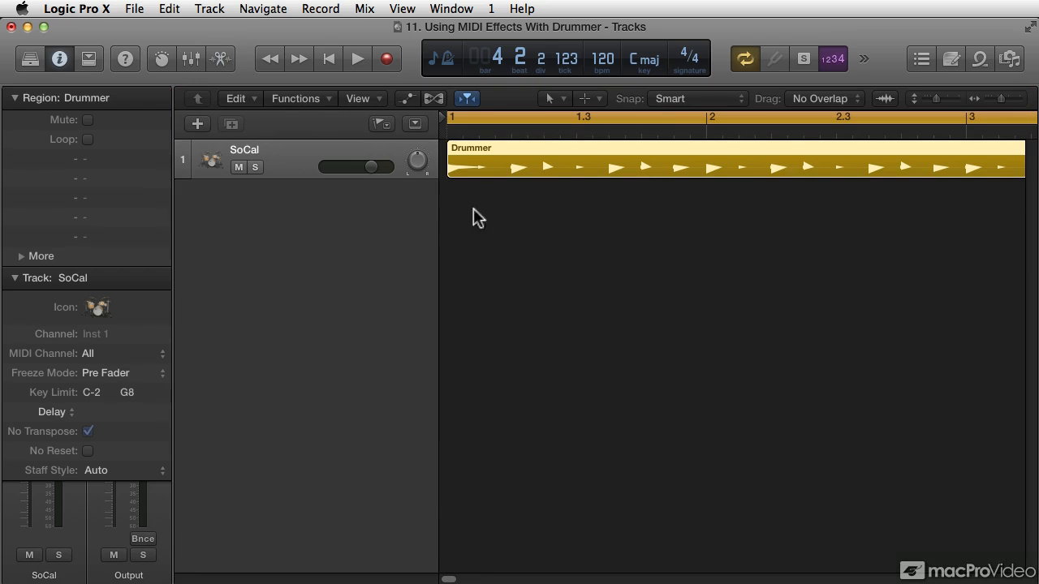
{"action": "mouse_move", "coordinate": [473, 156]}
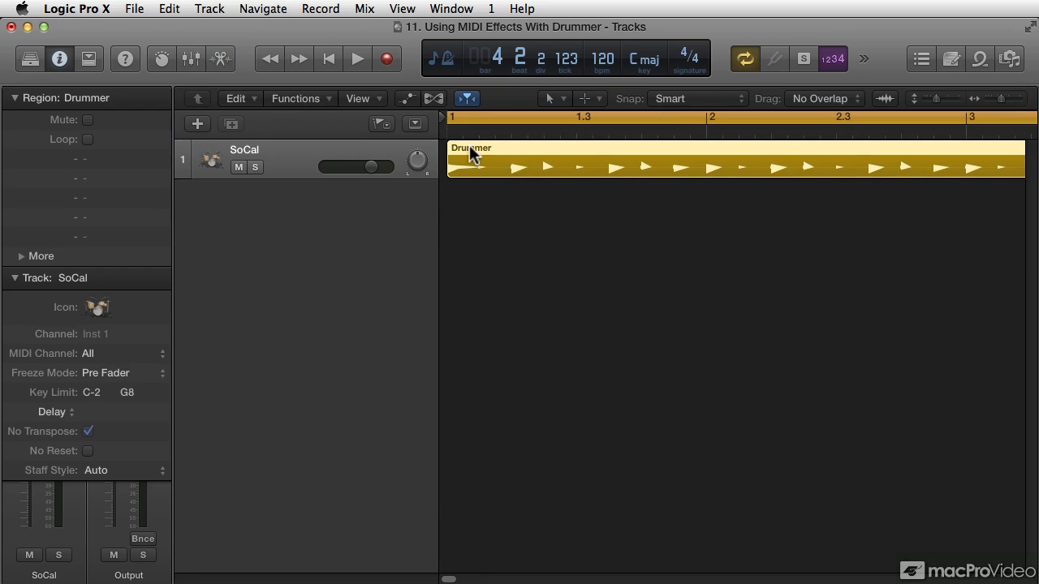
Step: Select the SoCal Drummer region, play it back and add Drummer regions out to bar six
{"action": "left_click", "coordinate": [354, 59]}
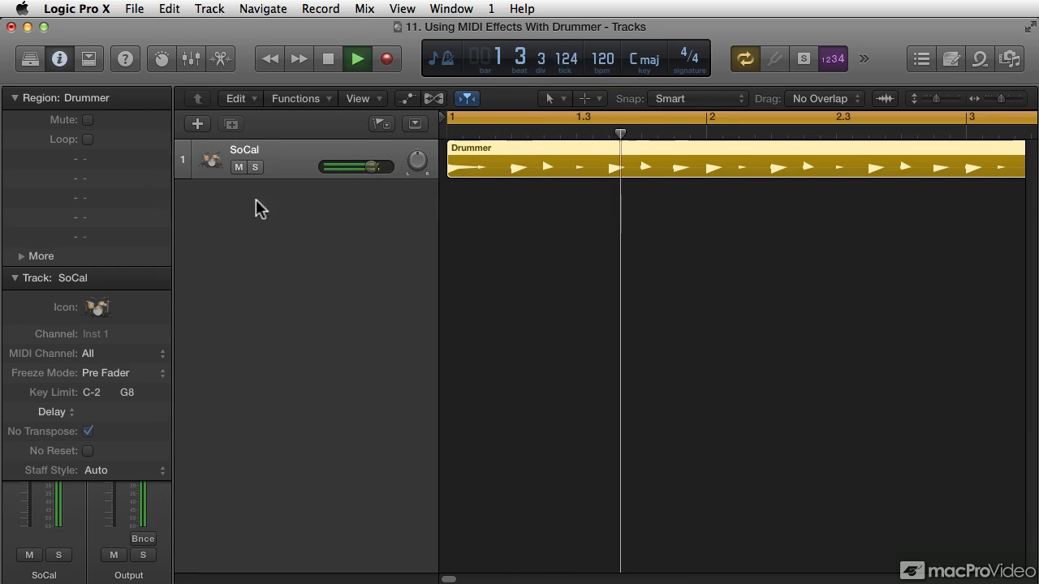
{"action": "left_click", "coordinate": [357, 59]}
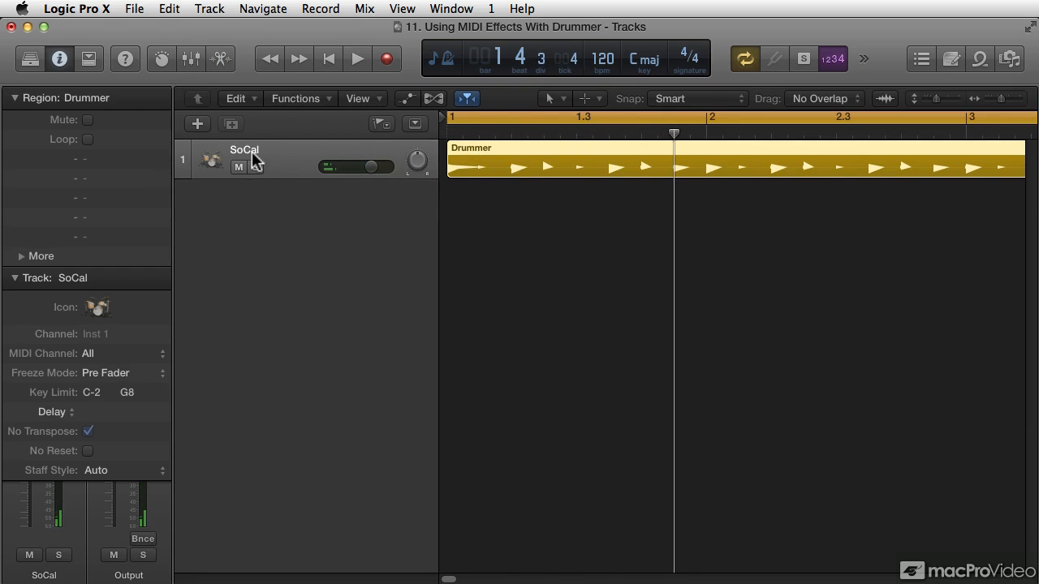
{"action": "left_click", "coordinate": [357, 59]}
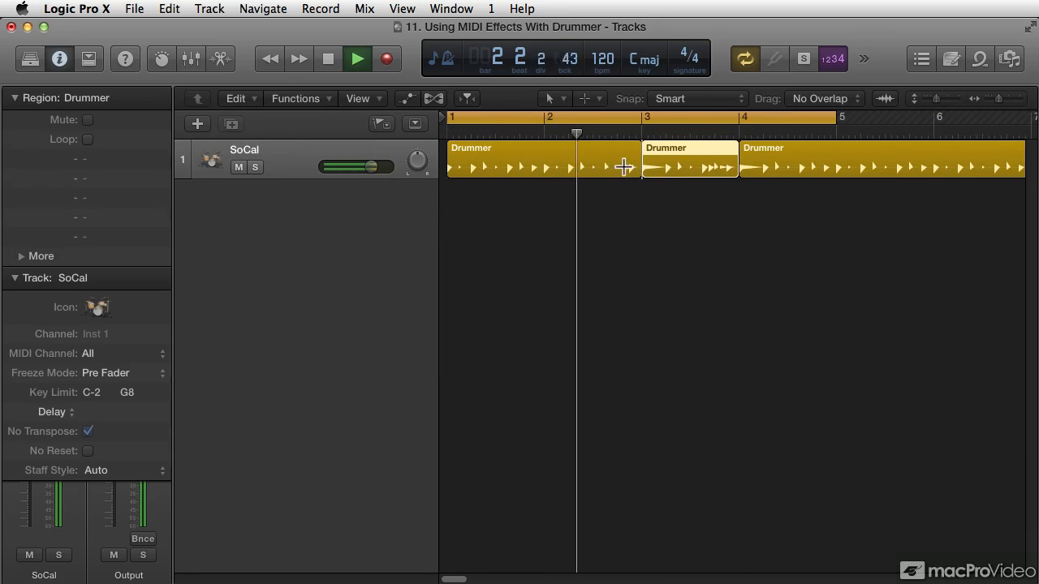
{"action": "left_click", "coordinate": [673, 166]}
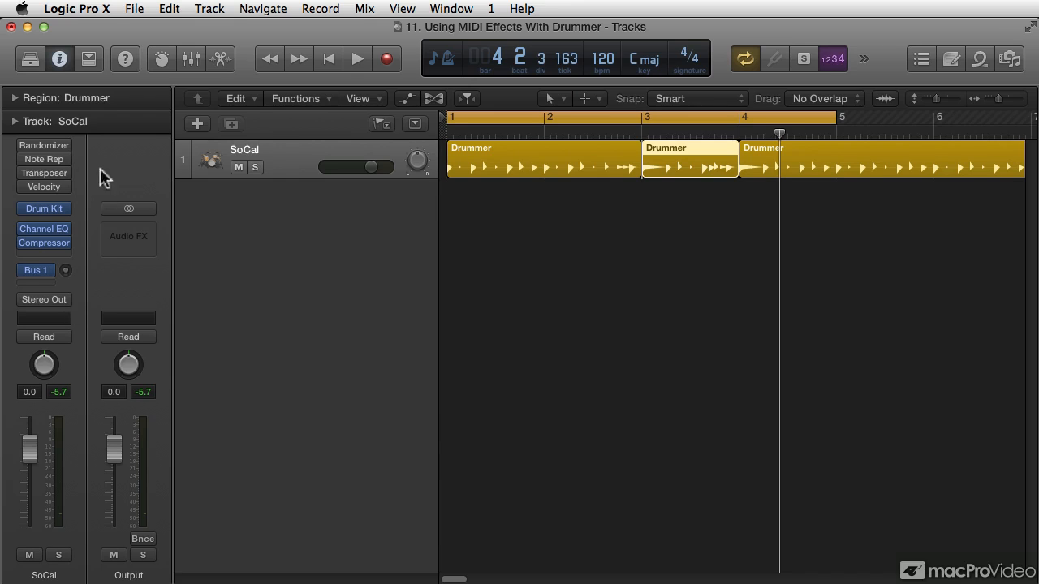
{"action": "mouse_move", "coordinate": [172, 234]}
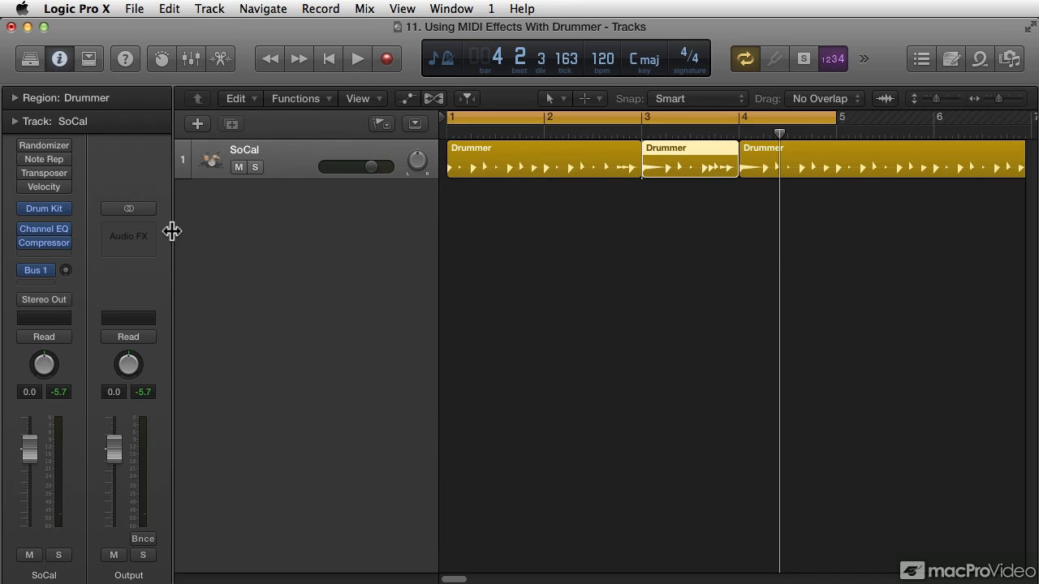
{"action": "mouse_move", "coordinate": [339, 259]}
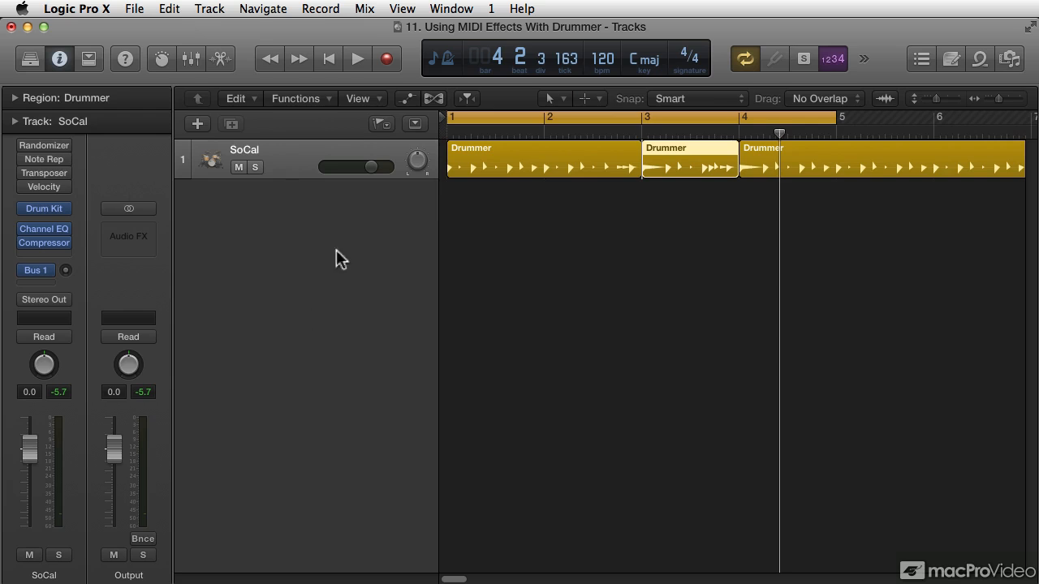
Step: Add a new software instrument track Inst 2, check its MIDI FX list, then delete it again
{"action": "left_click", "coordinate": [209, 9]}
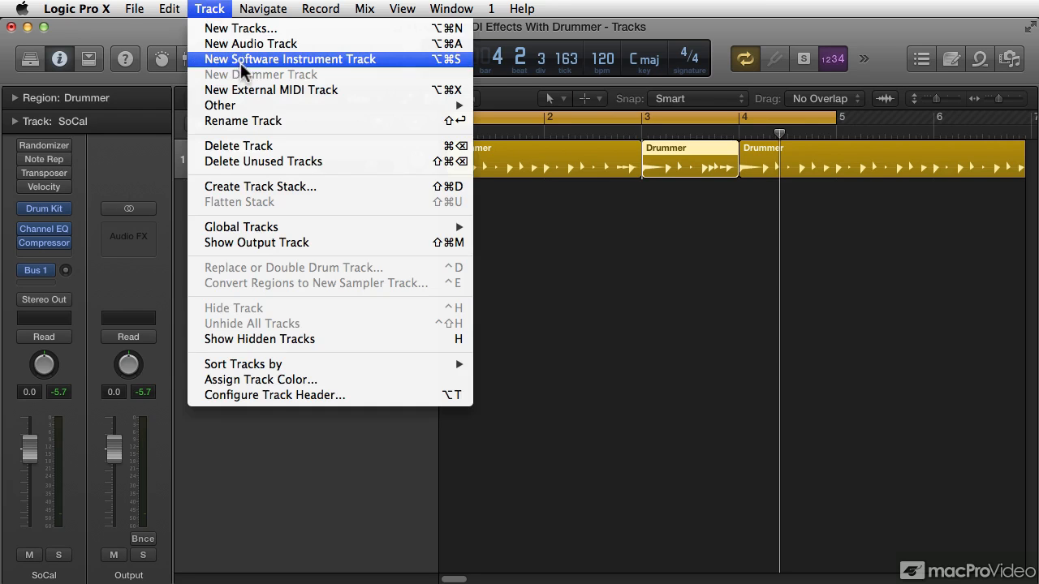
{"action": "left_click", "coordinate": [289, 59]}
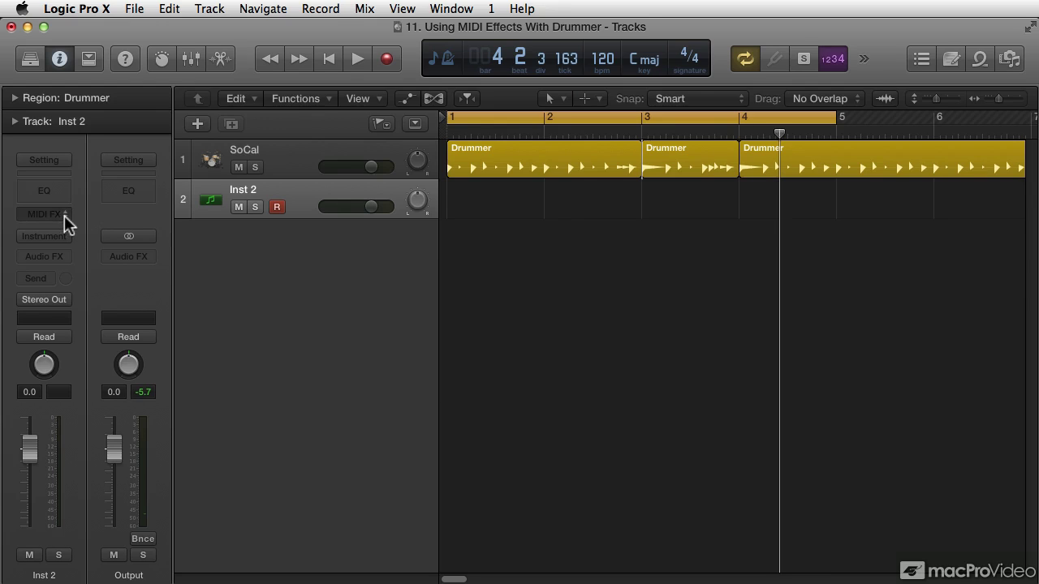
{"action": "left_click", "coordinate": [44, 215]}
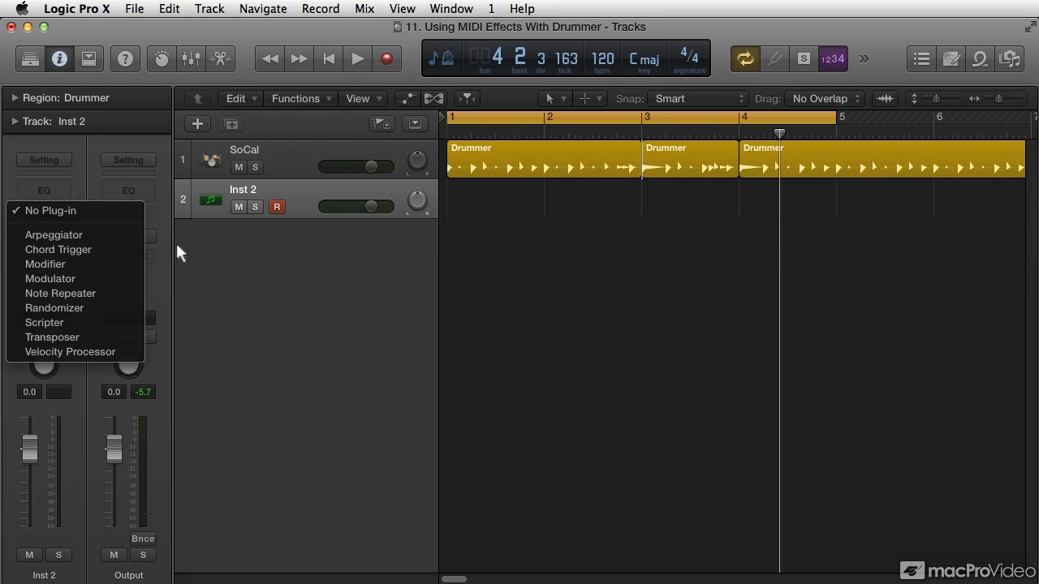
{"action": "mouse_move", "coordinate": [201, 279]}
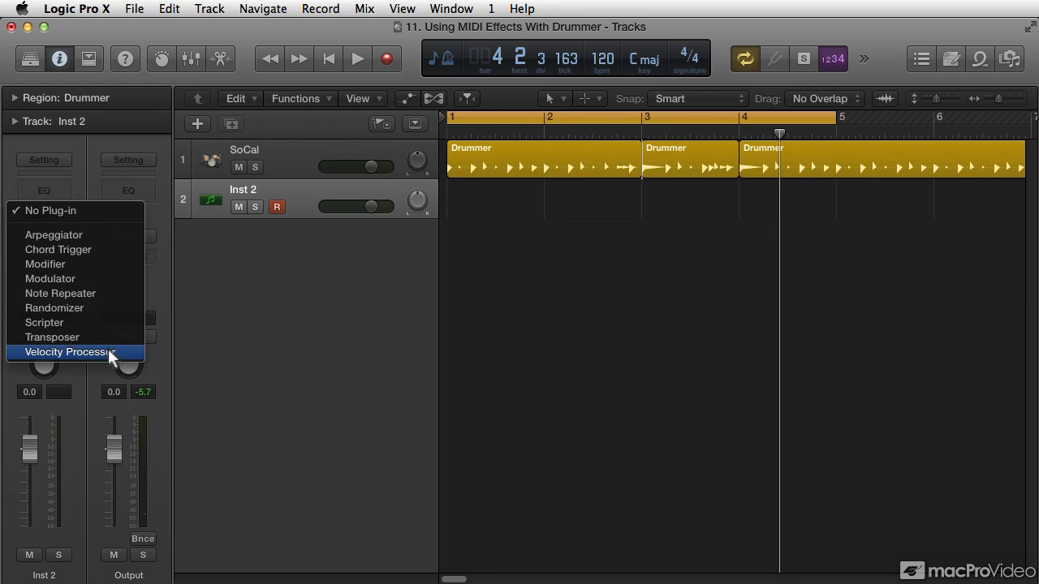
{"action": "mouse_move", "coordinate": [87, 321]}
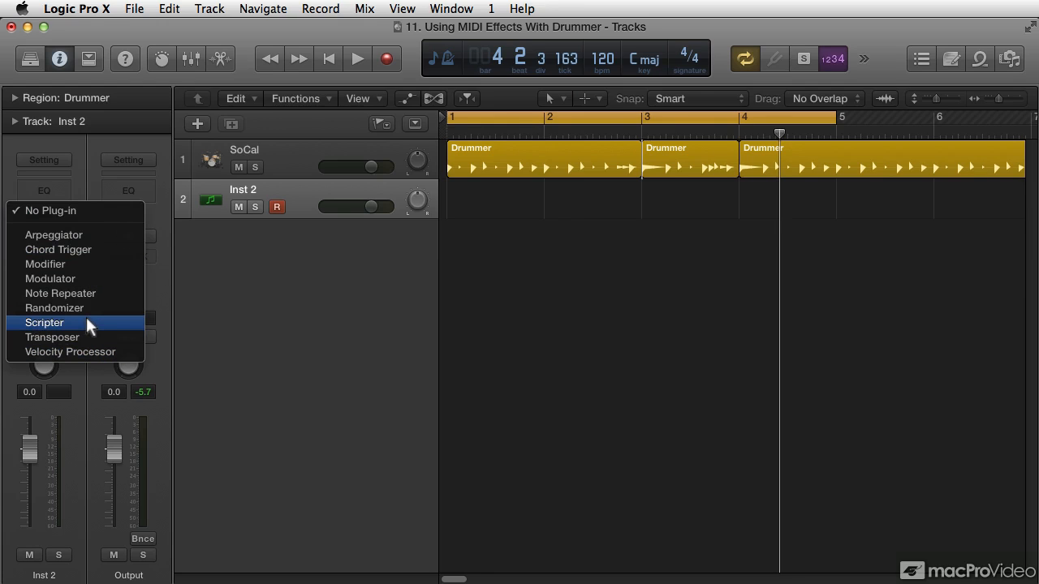
{"action": "mouse_move", "coordinate": [87, 328]}
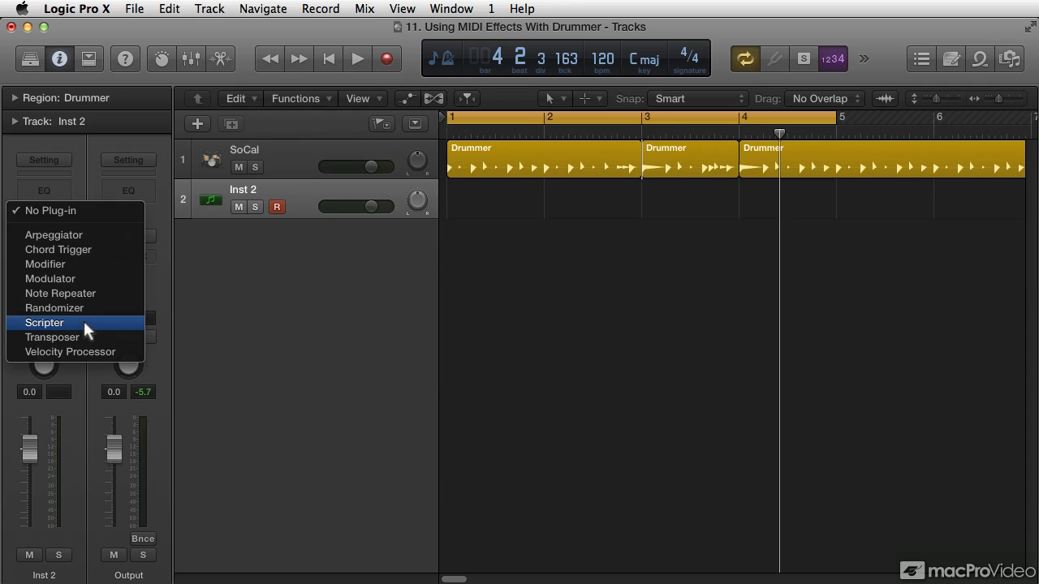
{"action": "mouse_move", "coordinate": [252, 347]}
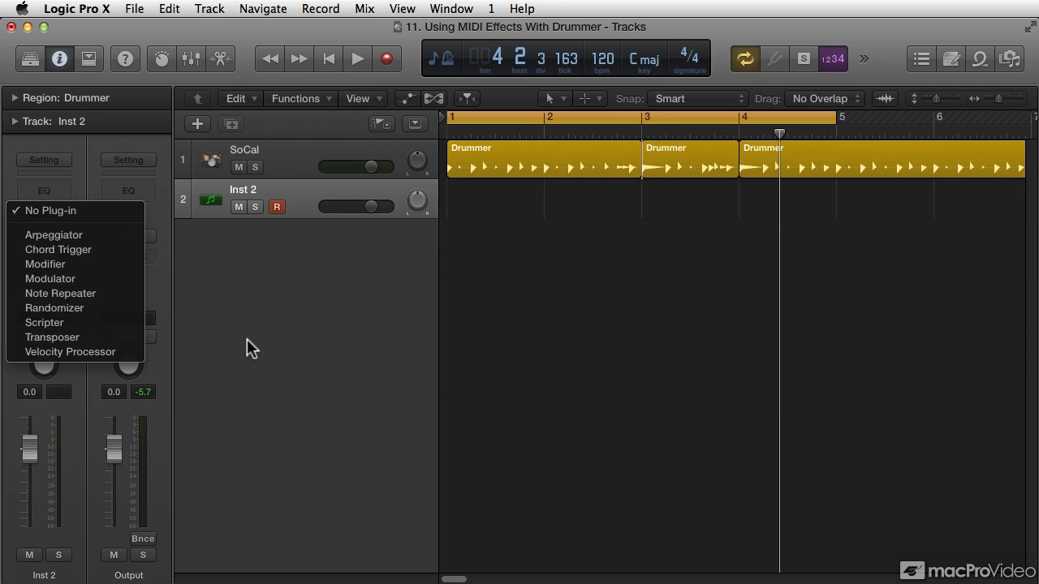
{"action": "right_click", "coordinate": [244, 195]}
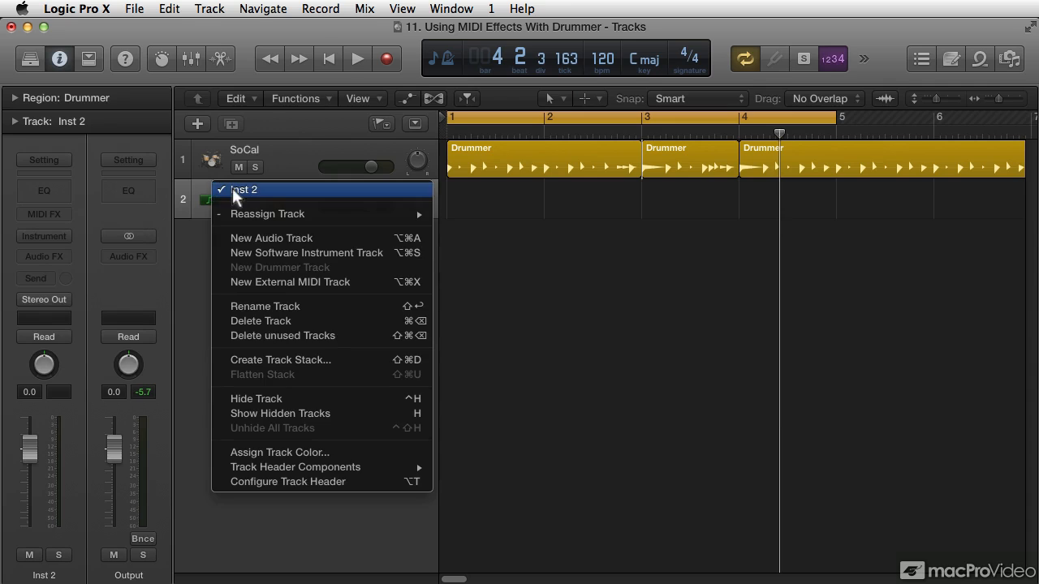
{"action": "left_click", "coordinate": [260, 322]}
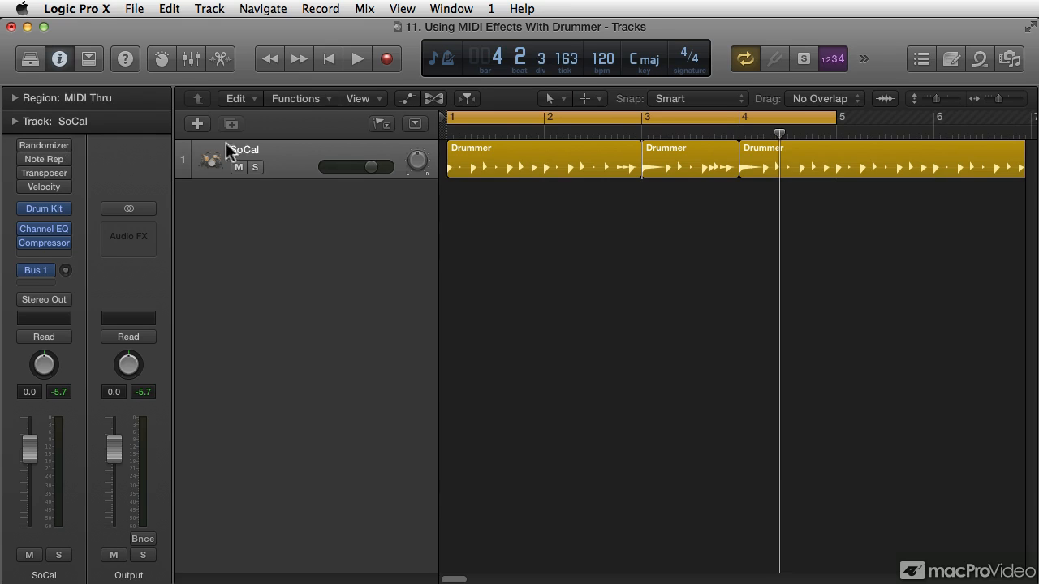
Step: Bring up SoCal's Randomizer from its MIDI FX slot and switch the effect on
{"action": "left_click", "coordinate": [354, 58]}
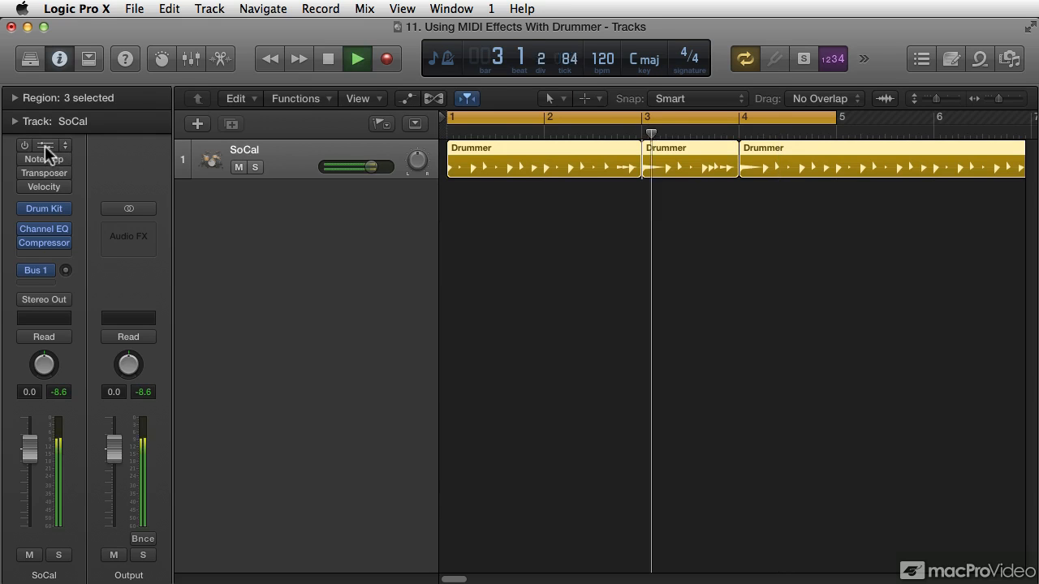
{"action": "left_click", "coordinate": [43, 159]}
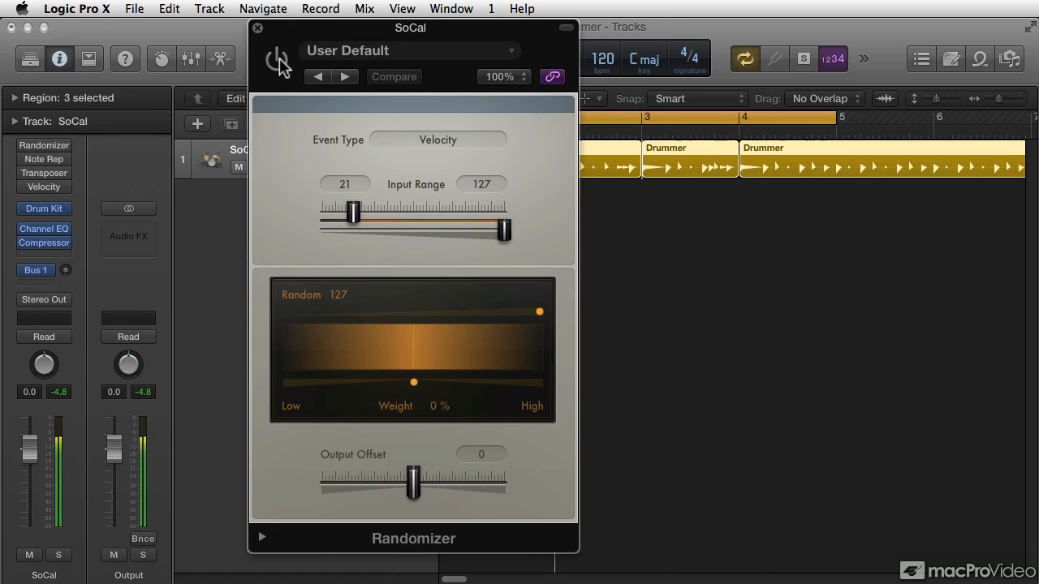
{"action": "left_click", "coordinate": [276, 62]}
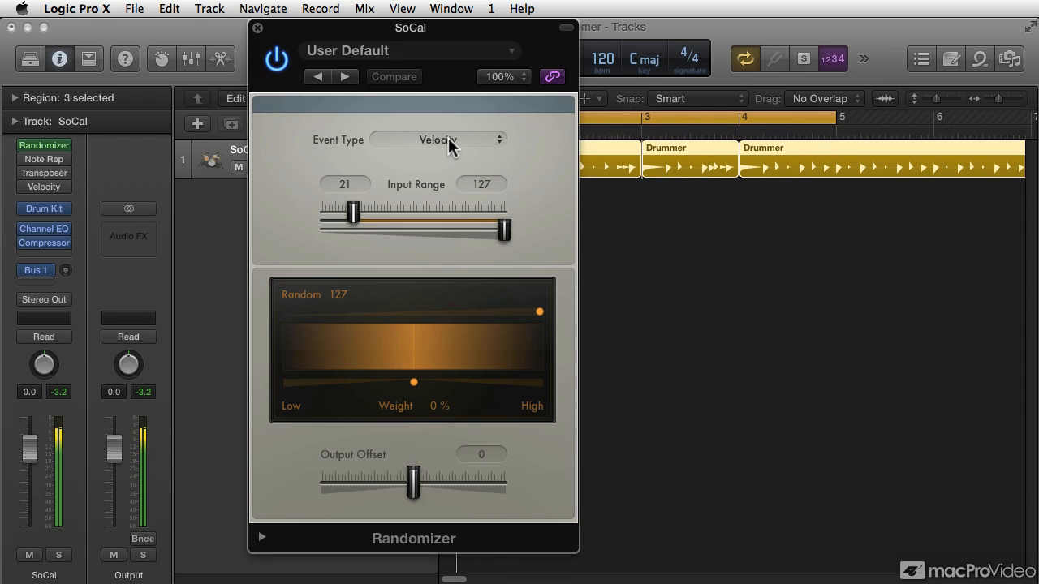
{"action": "mouse_move", "coordinate": [454, 146]}
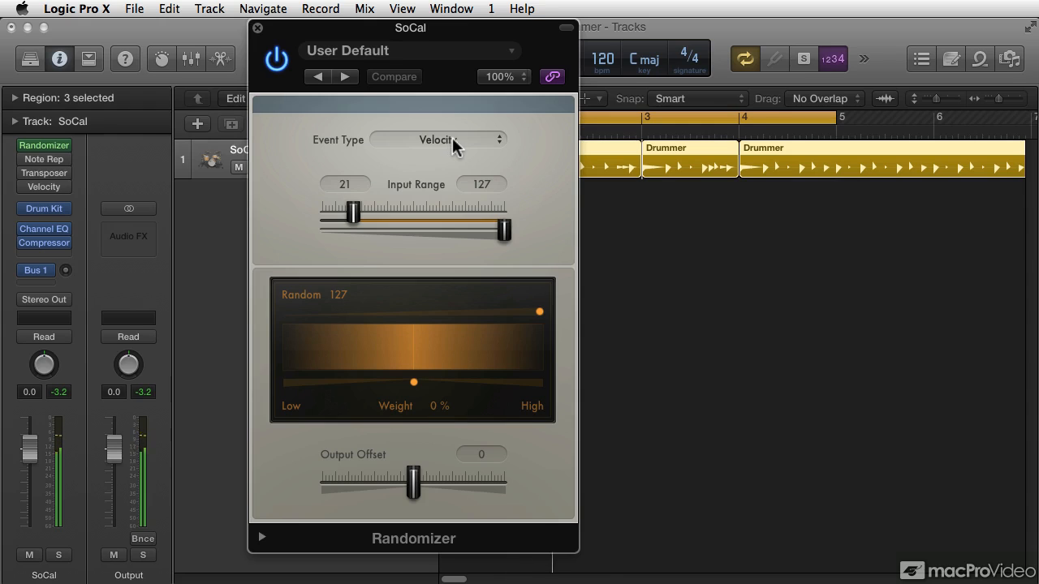
Step: Try Pitchbend and Release Velocity event types, then settle on Velocity with a 47–90 input range
{"action": "left_click", "coordinate": [436, 139]}
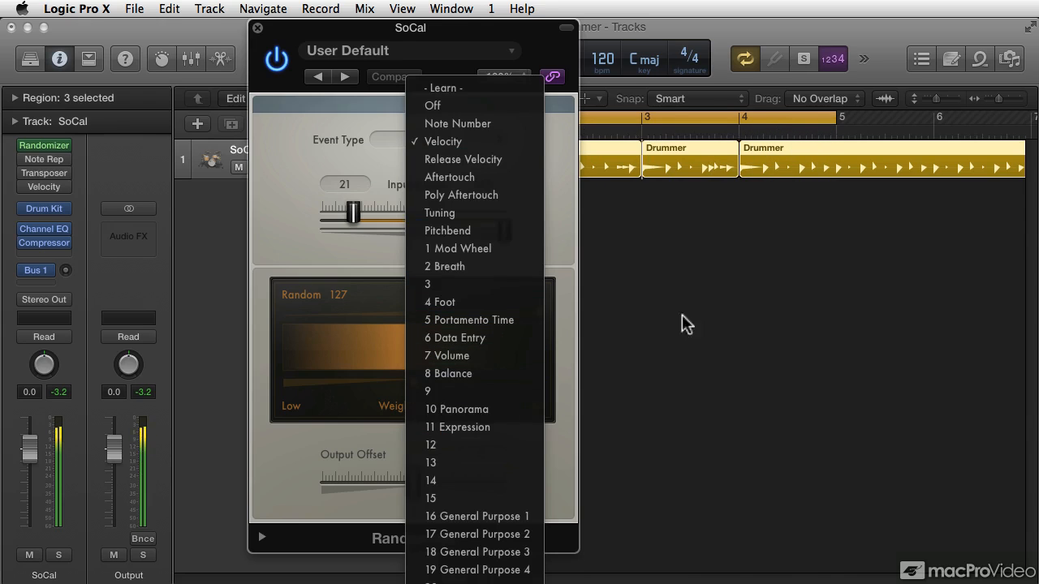
{"action": "left_click", "coordinate": [448, 230]}
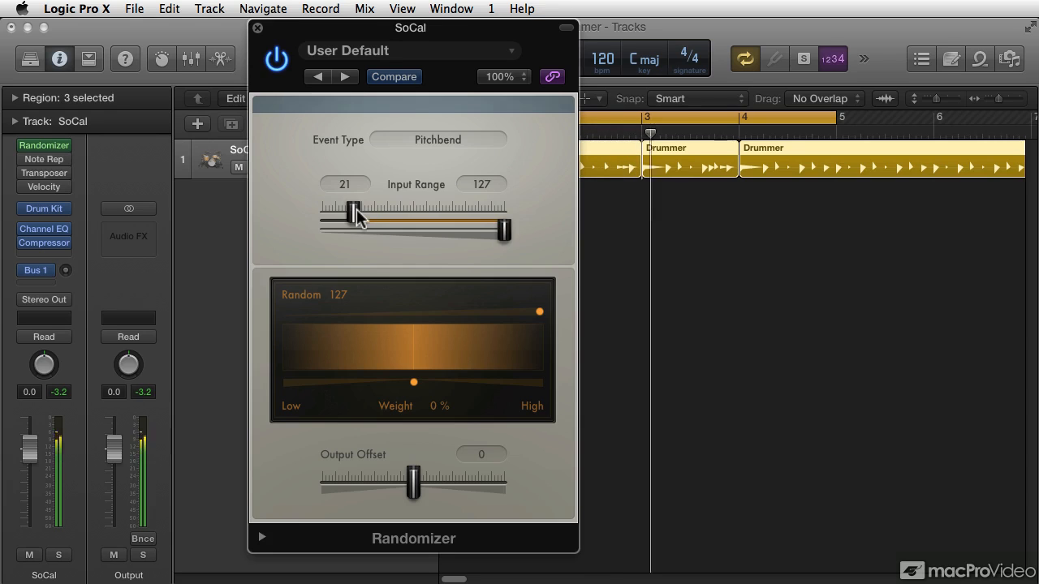
{"action": "left_click", "coordinate": [438, 139]}
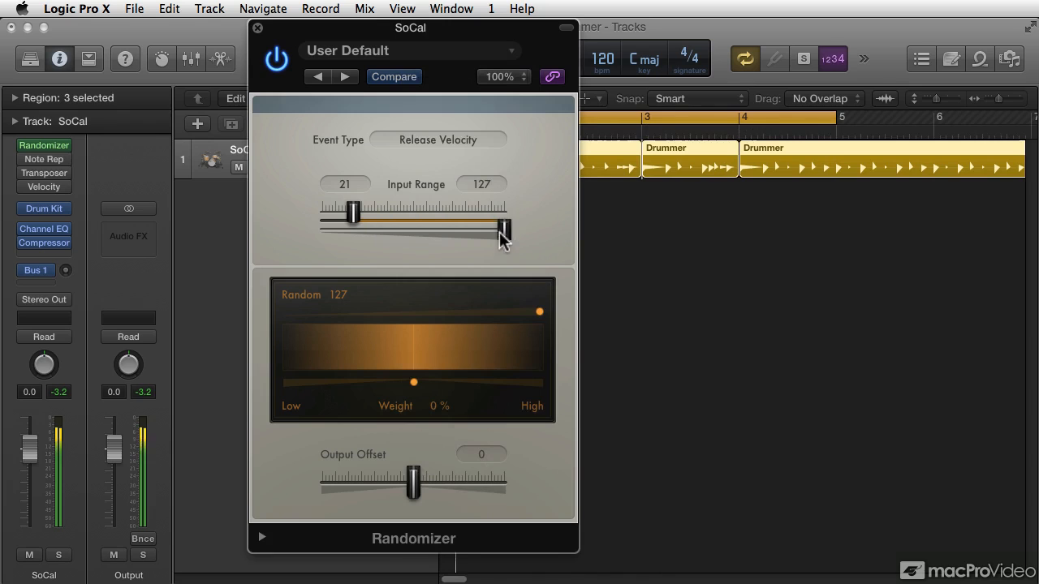
{"action": "left_click_drag", "start_coordinate": [503, 232], "coordinate": [439, 230]}
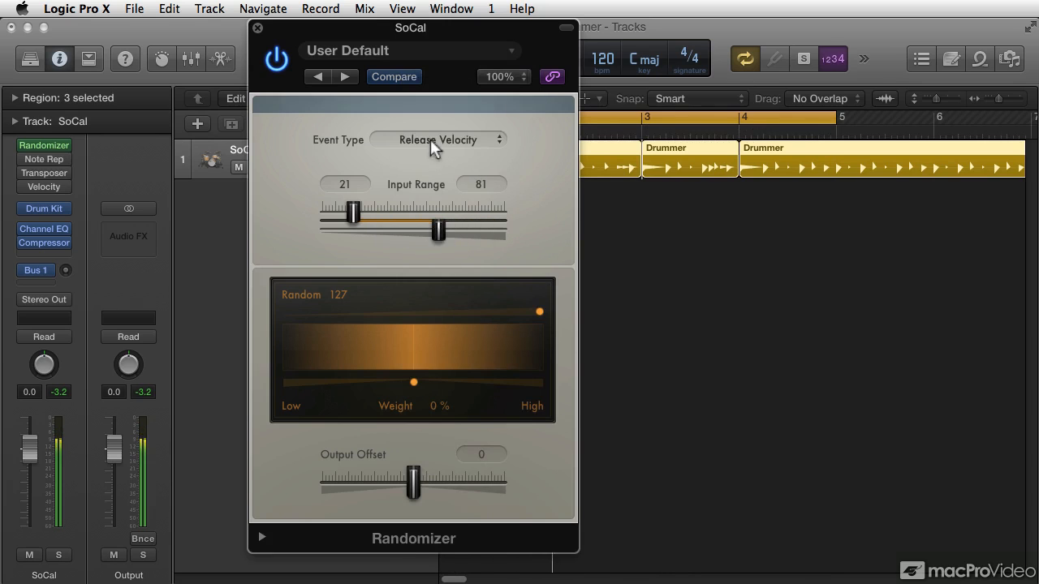
{"action": "left_click", "coordinate": [438, 139]}
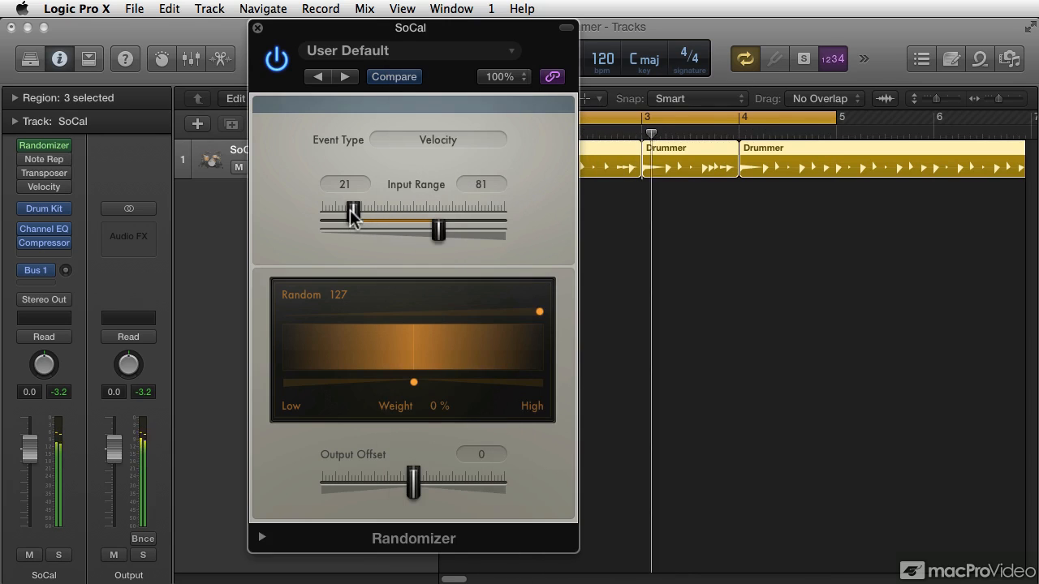
{"action": "left_click_drag", "start_coordinate": [354, 212], "coordinate": [391, 213]}
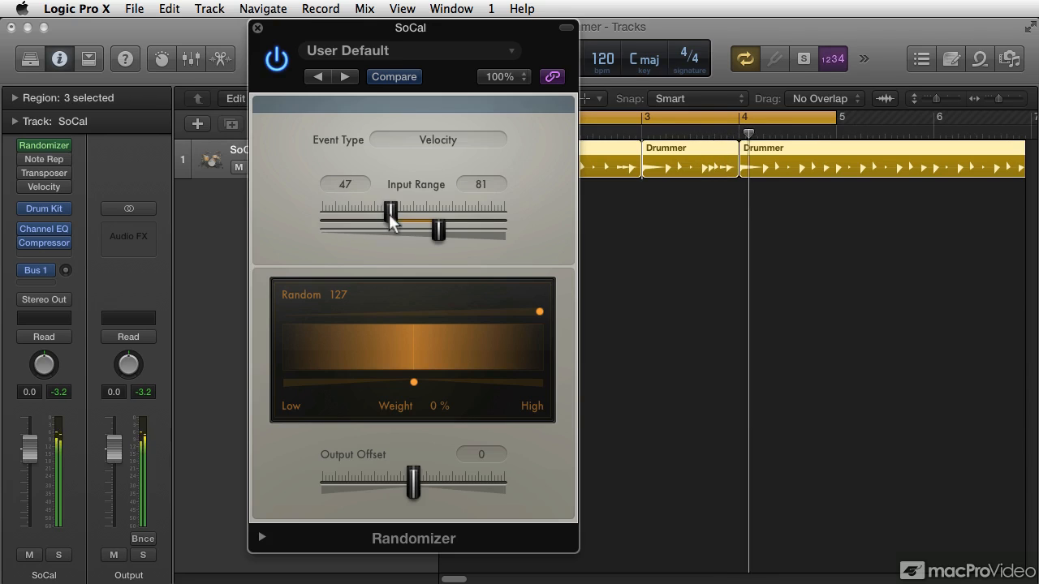
{"action": "left_click_drag", "start_coordinate": [438, 227], "coordinate": [463, 235]}
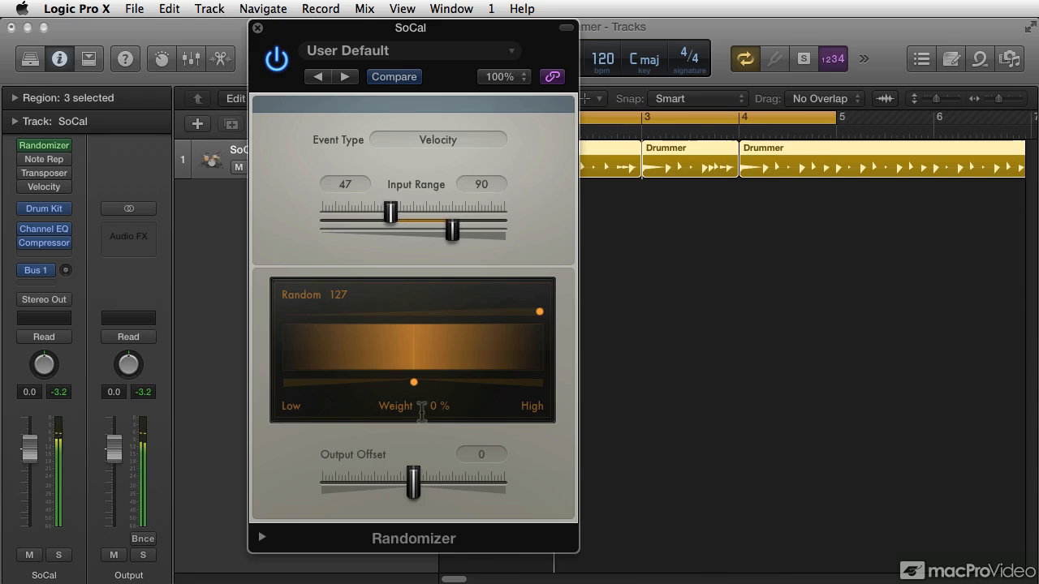
Step: Shift the random weight to 63 % high and push the output offset up to around 89
{"action": "left_click_drag", "start_coordinate": [414, 383], "coordinate": [491, 383]}
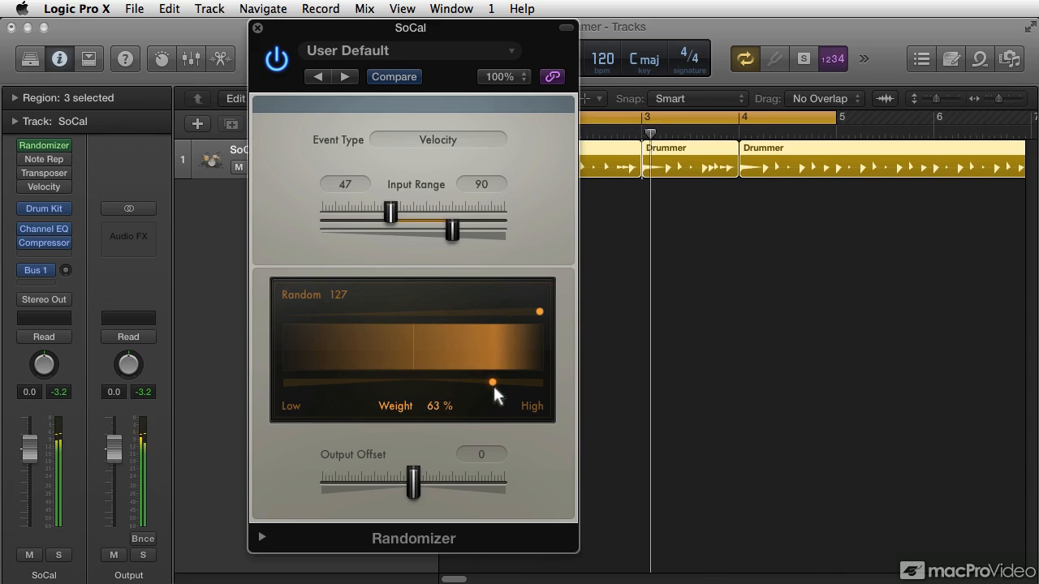
{"action": "left_click_drag", "start_coordinate": [412, 481], "coordinate": [420, 481]}
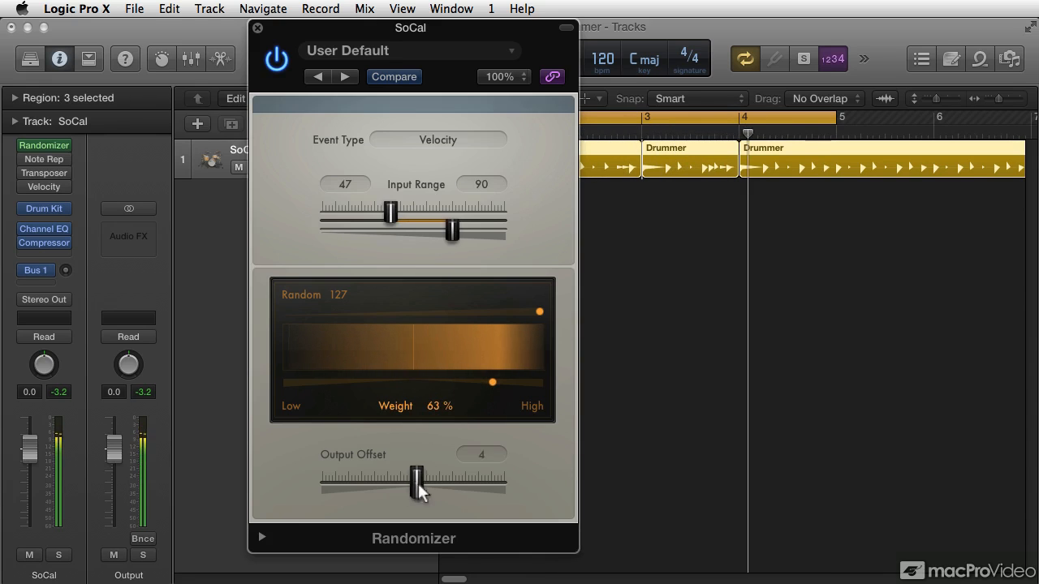
{"action": "left_click_drag", "start_coordinate": [416, 479], "coordinate": [485, 479]}
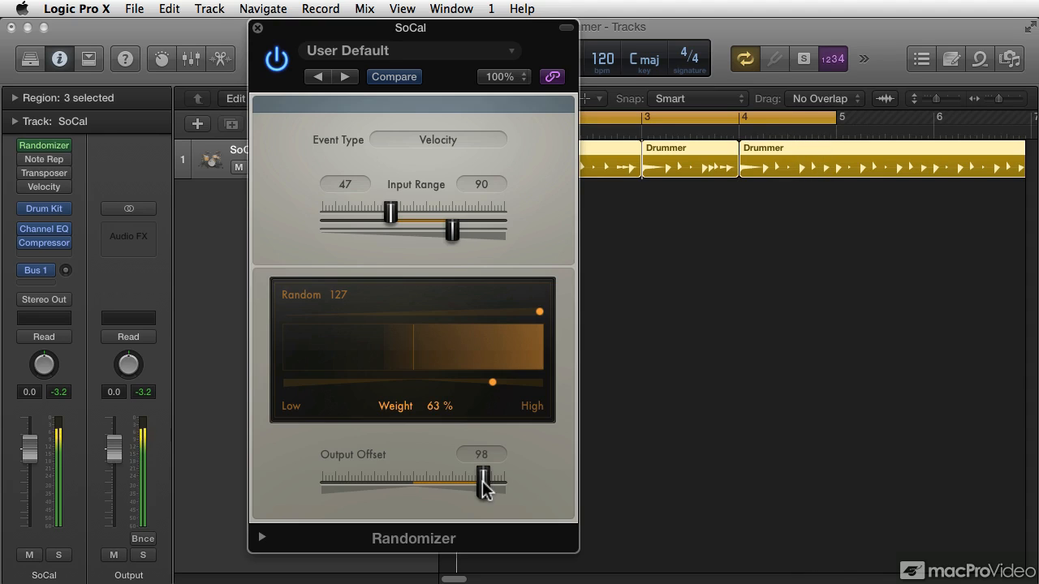
{"action": "left_click_drag", "start_coordinate": [484, 480], "coordinate": [476, 486]}
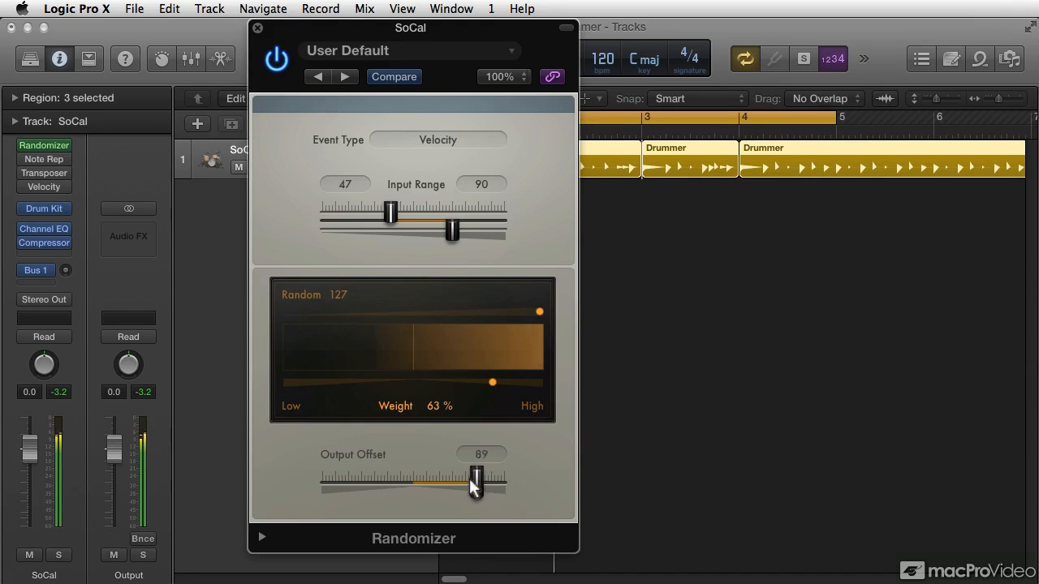
{"action": "left_click_drag", "start_coordinate": [478, 480], "coordinate": [337, 480]}
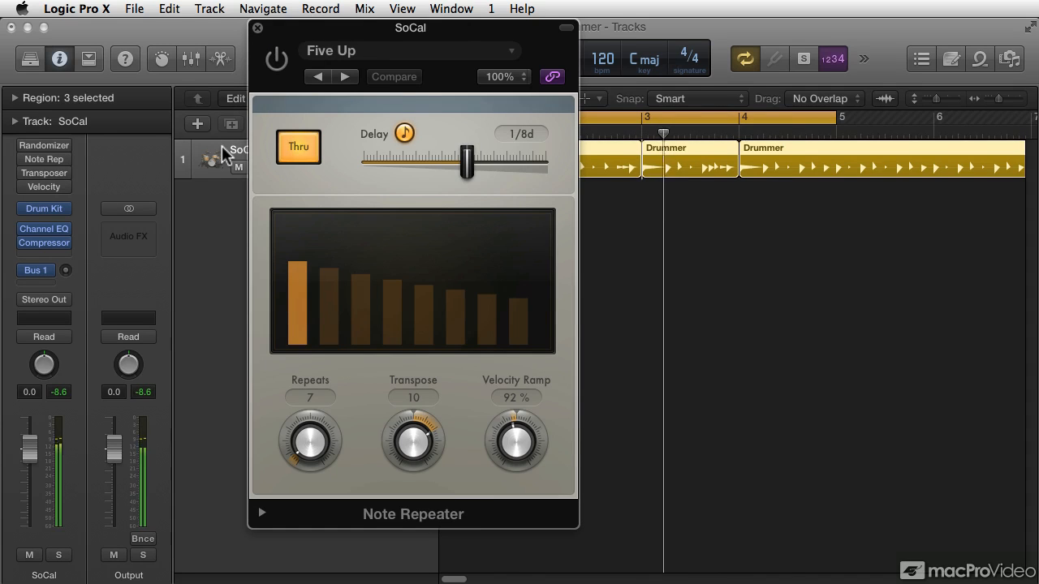
Step: Load the Five Up preset in Note Repeater and switch the effect on
{"action": "left_click", "coordinate": [409, 50]}
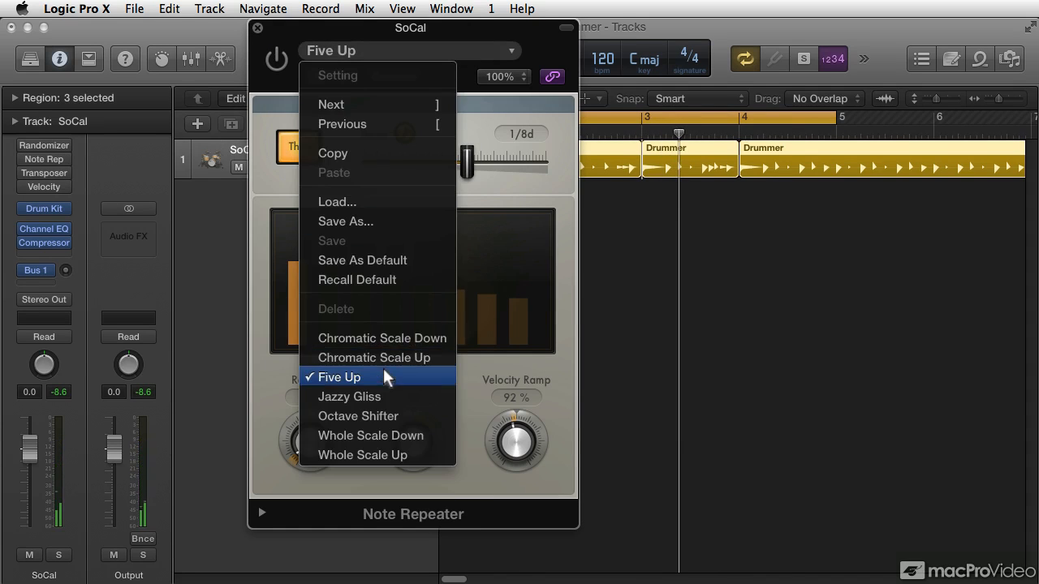
{"action": "left_click", "coordinate": [339, 376]}
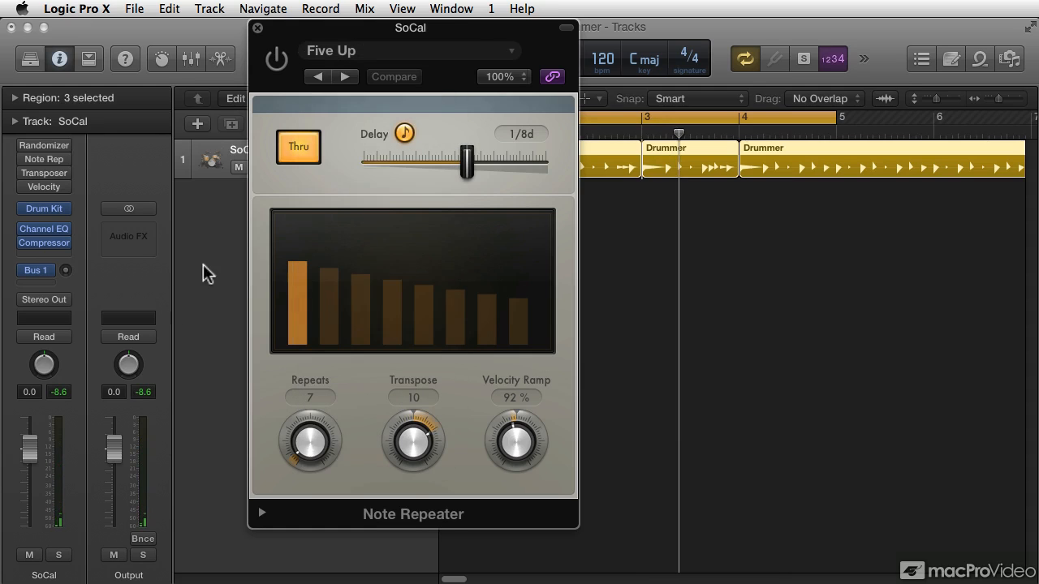
{"action": "mouse_move", "coordinate": [84, 192]}
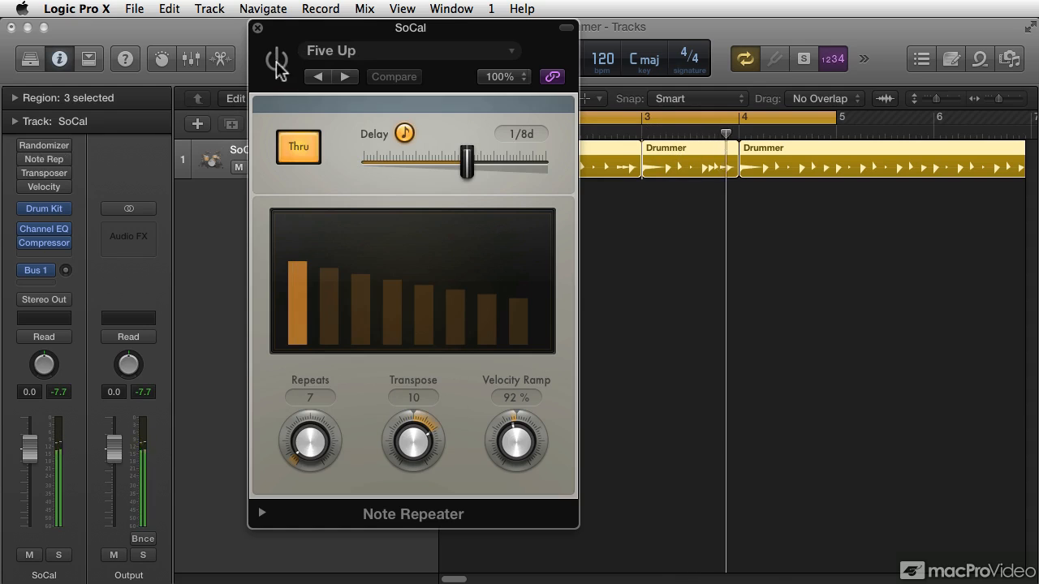
{"action": "left_click", "coordinate": [276, 62]}
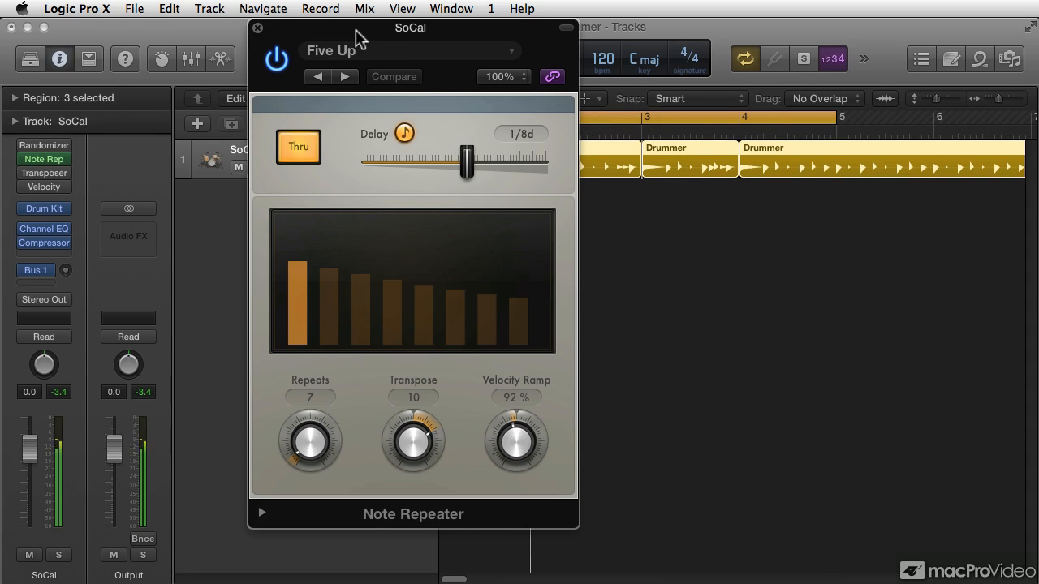
{"action": "mouse_move", "coordinate": [468, 272]}
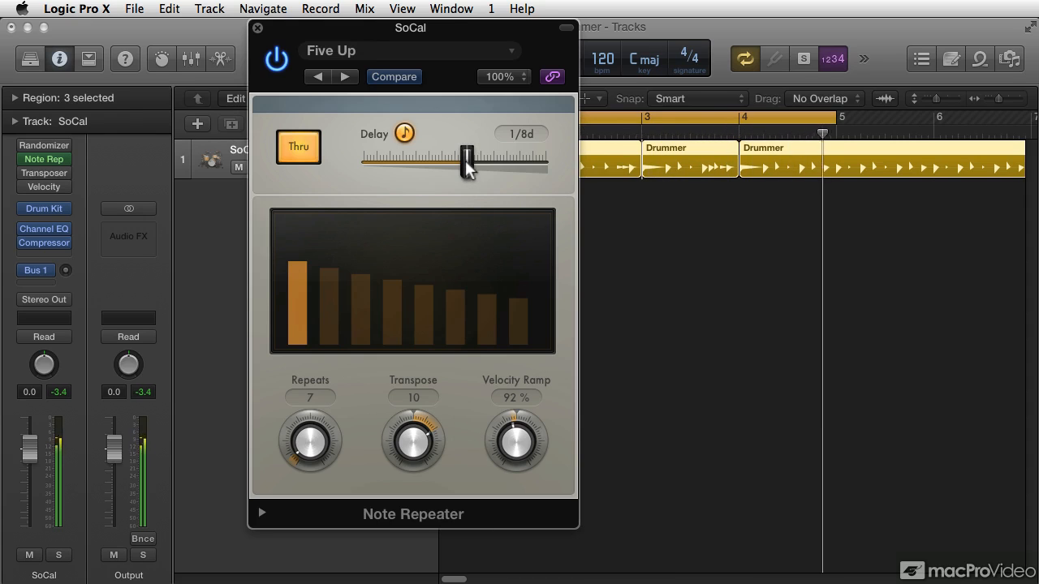
Step: Sweep the repeat delay through 1/4, dotted quarter, triplet and 1/16d, ending on a 1/8d delay
{"action": "left_click_drag", "start_coordinate": [468, 159], "coordinate": [479, 159]}
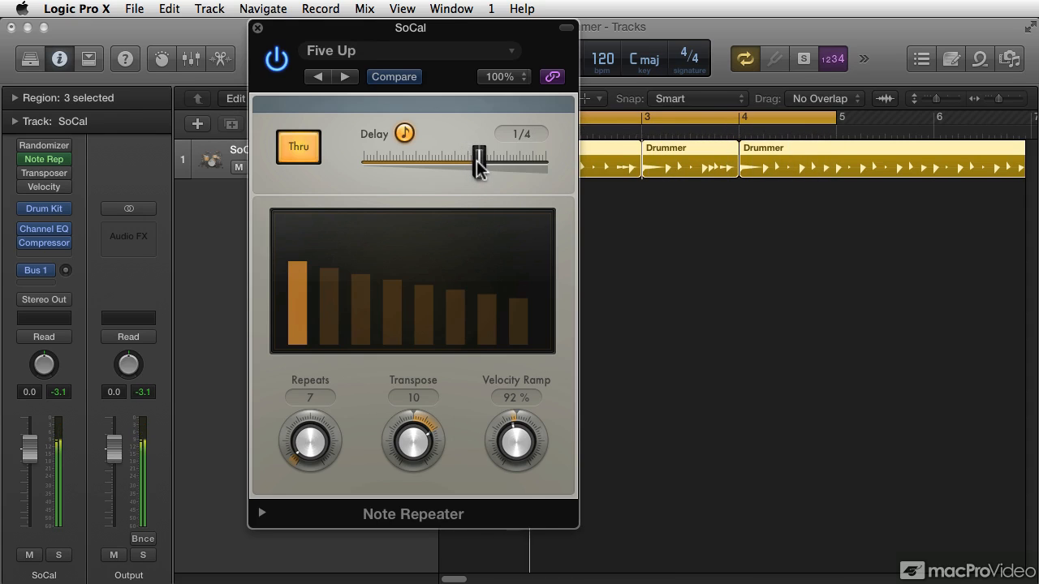
{"action": "left_click_drag", "start_coordinate": [477, 161], "coordinate": [490, 161]}
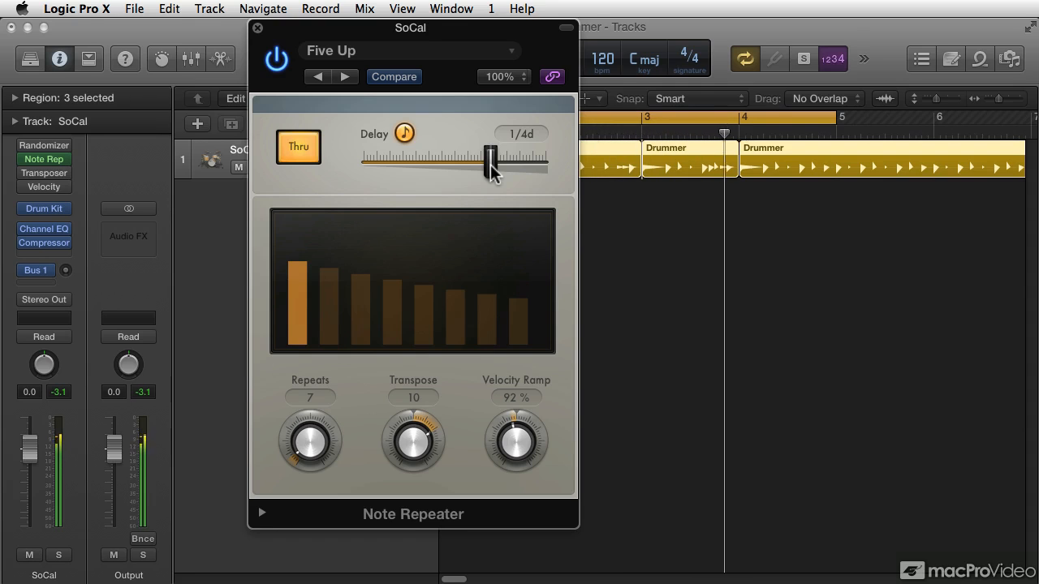
{"action": "left_click_drag", "start_coordinate": [490, 159], "coordinate": [461, 159]}
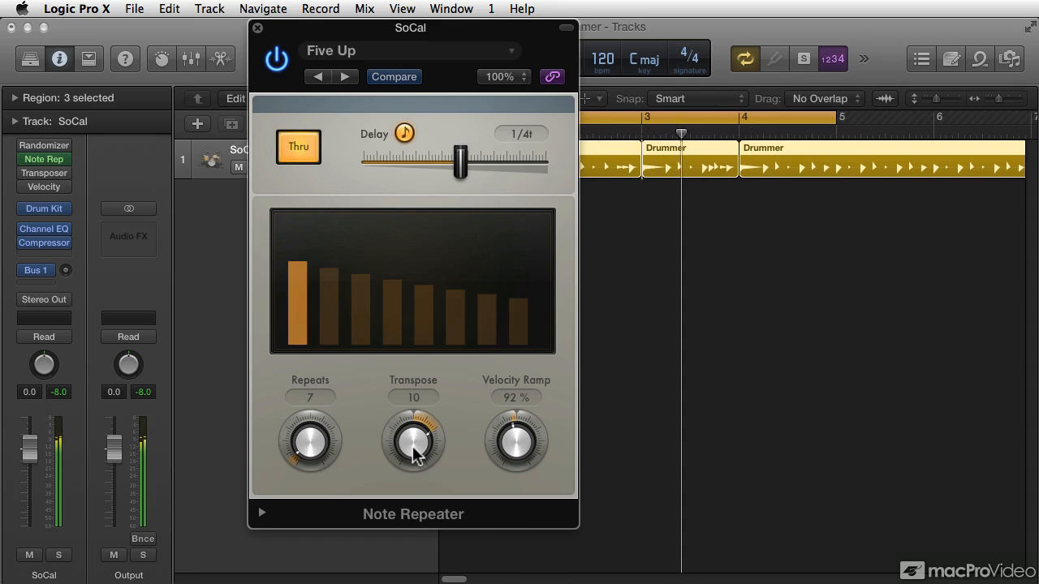
{"action": "left_click_drag", "start_coordinate": [461, 164], "coordinate": [448, 164]}
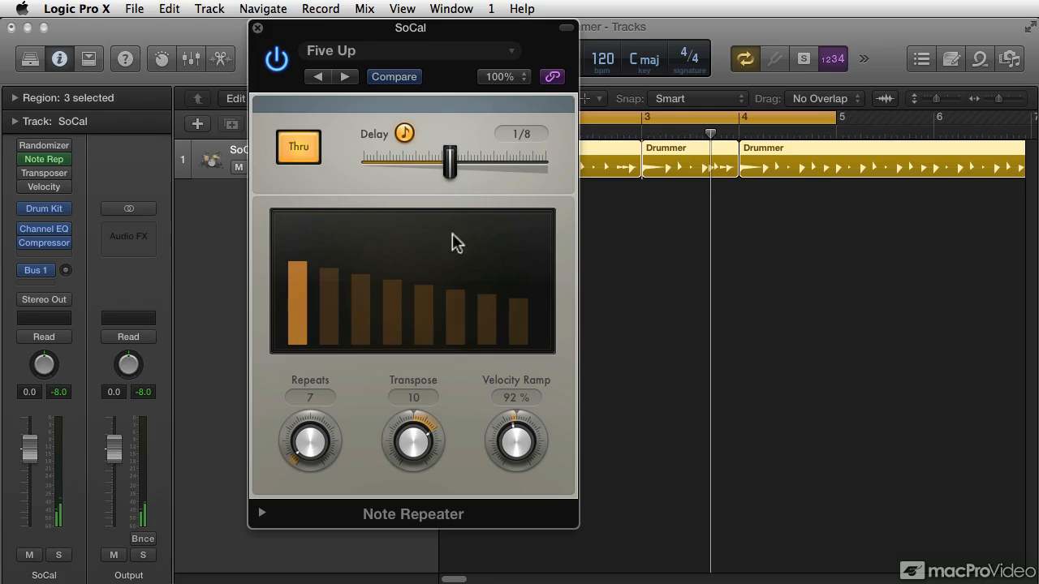
{"action": "left_click_drag", "start_coordinate": [451, 161], "coordinate": [445, 160]}
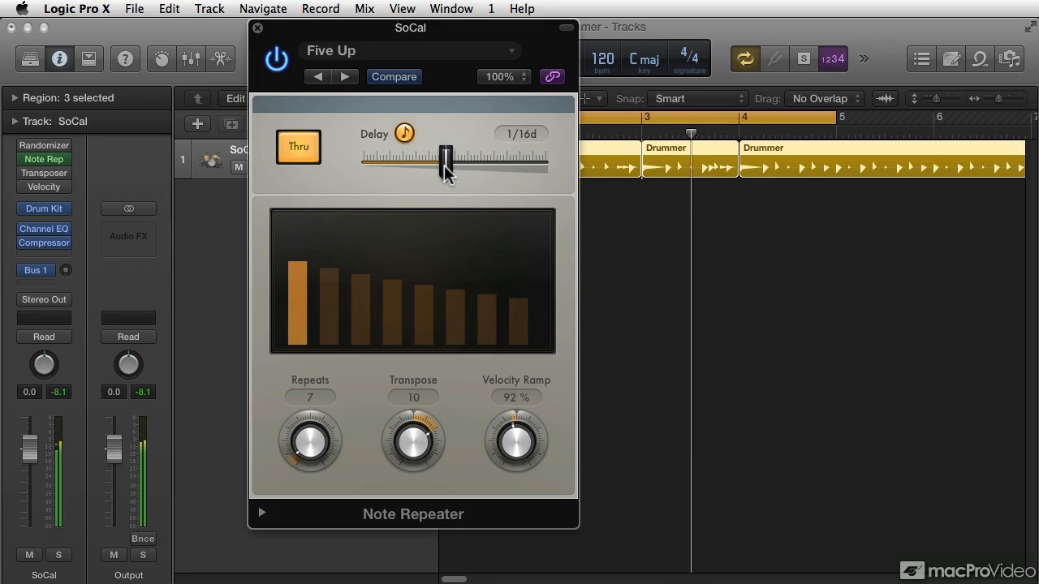
{"action": "left_click_drag", "start_coordinate": [447, 160], "coordinate": [449, 159]}
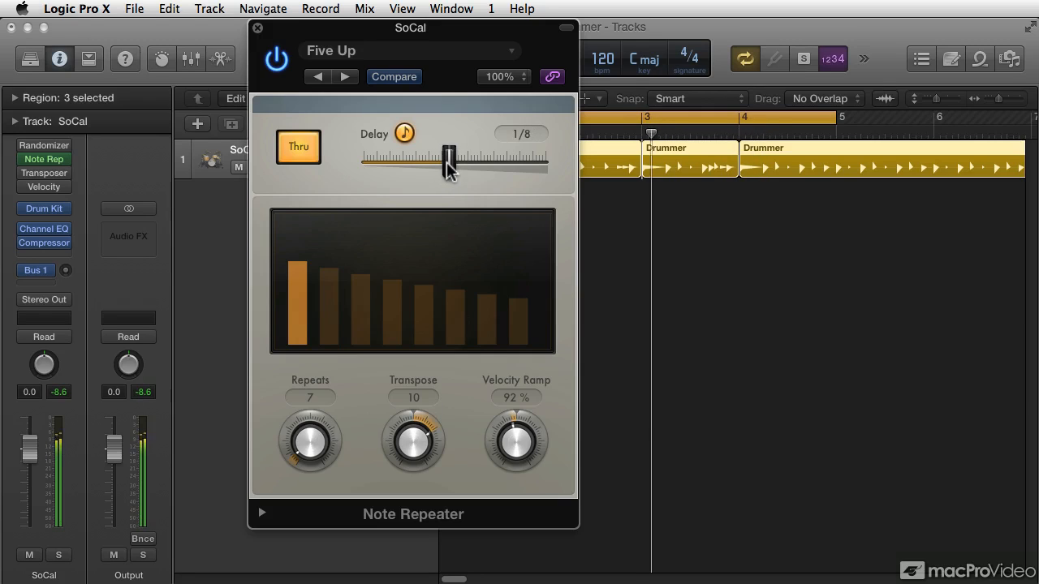
{"action": "left_click_drag", "start_coordinate": [448, 162], "coordinate": [453, 162]}
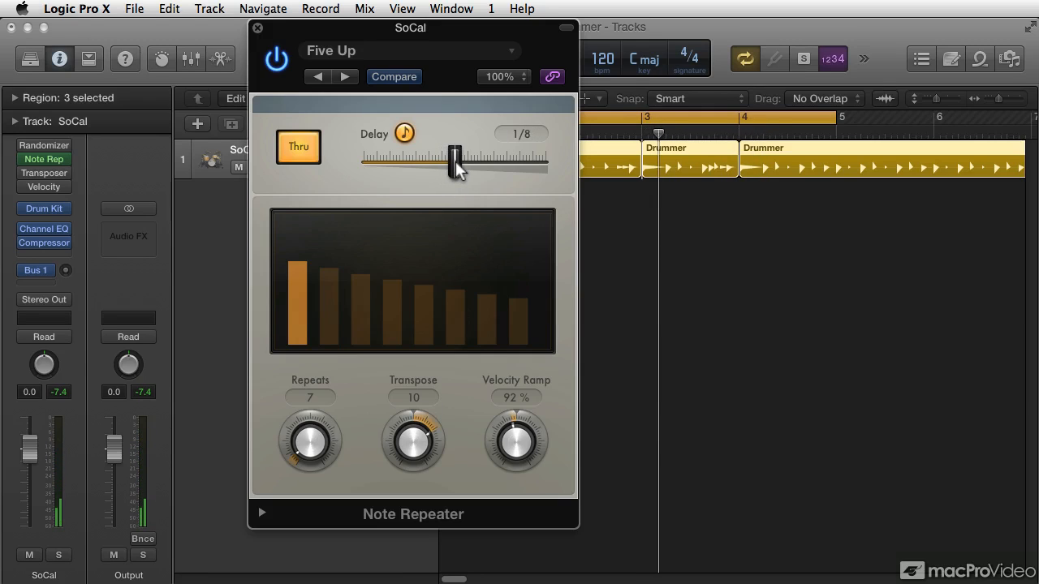
{"action": "left_click_drag", "start_coordinate": [454, 161], "coordinate": [447, 161]}
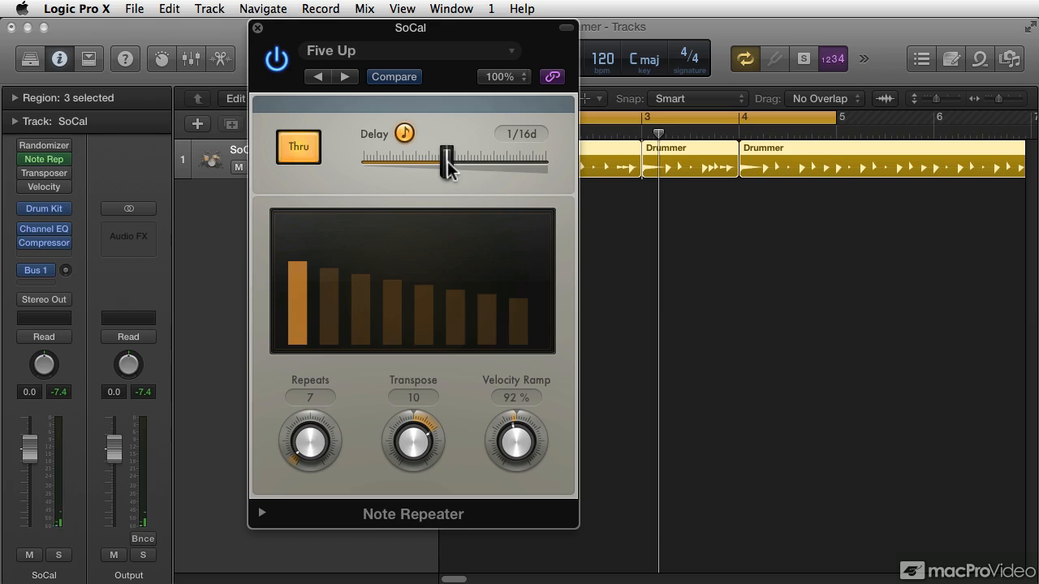
{"action": "left_click_drag", "start_coordinate": [446, 159], "coordinate": [470, 159]}
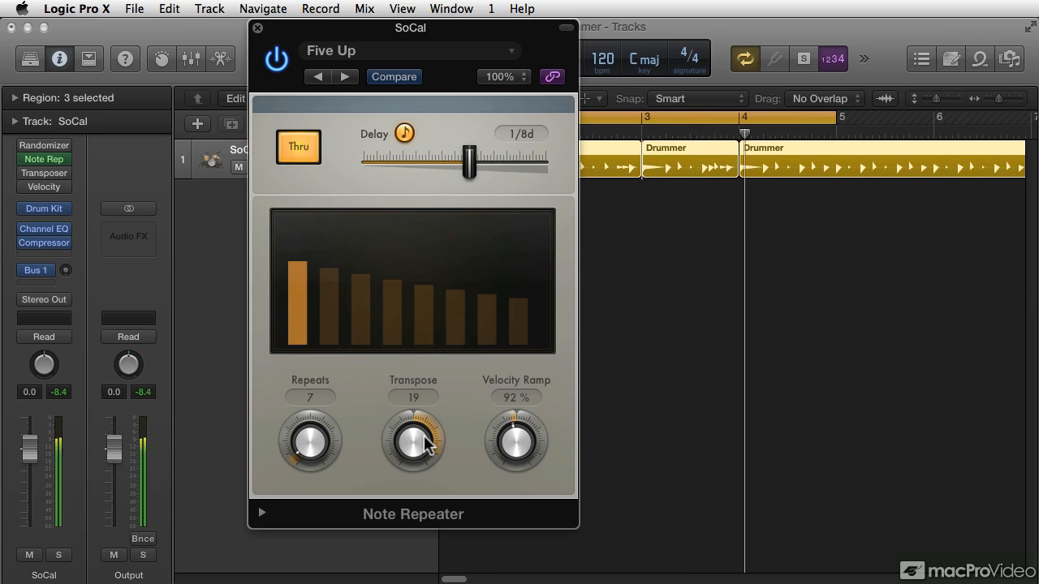
Step: Drag the repeat transposition down from 19 through 2 and -3 to -6
{"action": "left_click_drag", "start_coordinate": [412, 442], "coordinate": [412, 454]}
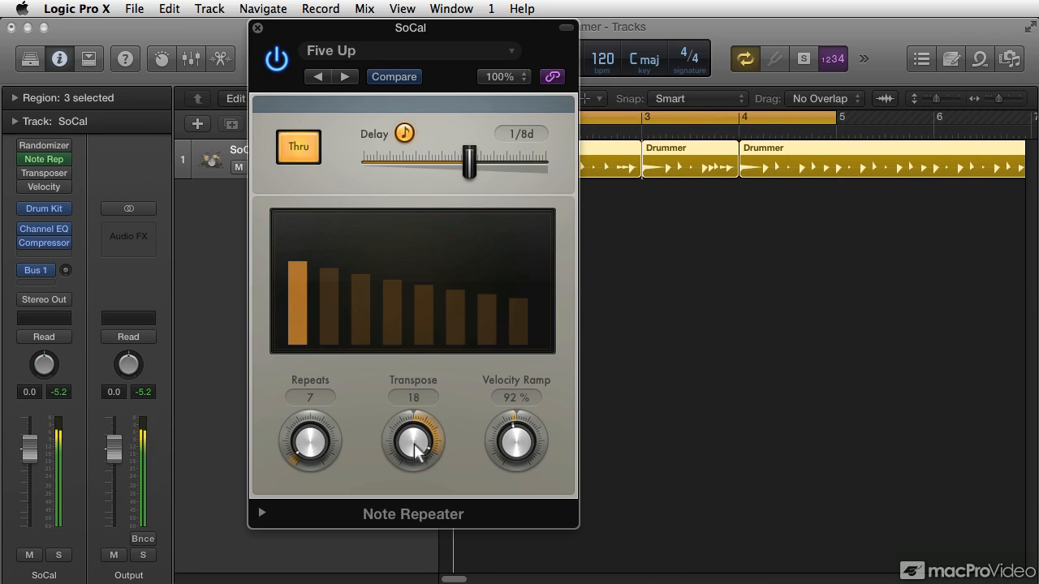
{"action": "left_click_drag", "start_coordinate": [412, 441], "coordinate": [412, 500]}
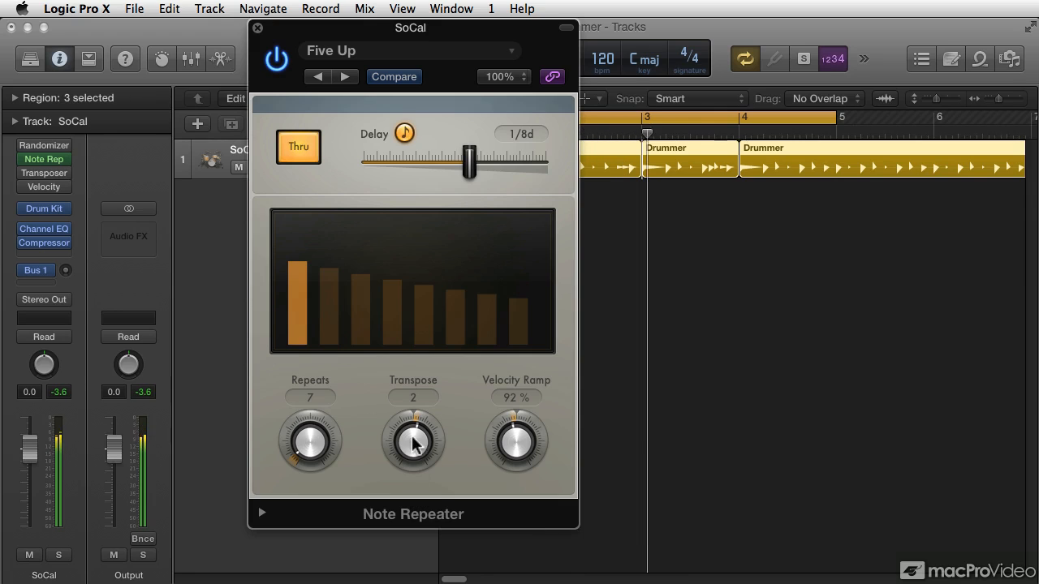
{"action": "left_click_drag", "start_coordinate": [413, 441], "coordinate": [412, 455]}
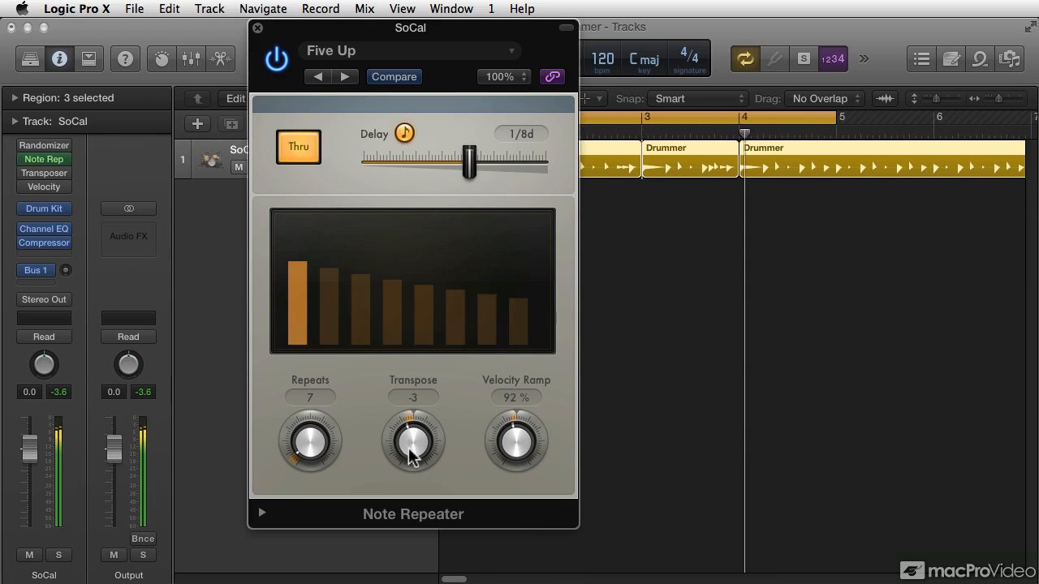
{"action": "left_click_drag", "start_coordinate": [412, 442], "coordinate": [412, 468]}
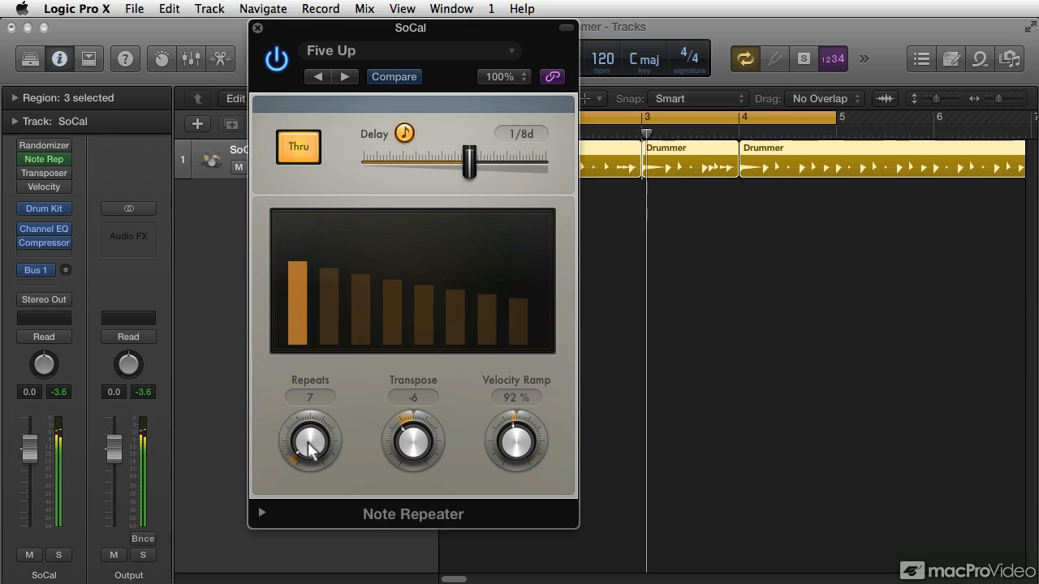
Step: Push repeats up to 93 and back down to 6, and set the velocity ramp to 82% after trying 139%
{"action": "left_click_drag", "start_coordinate": [310, 454], "coordinate": [310, 414]}
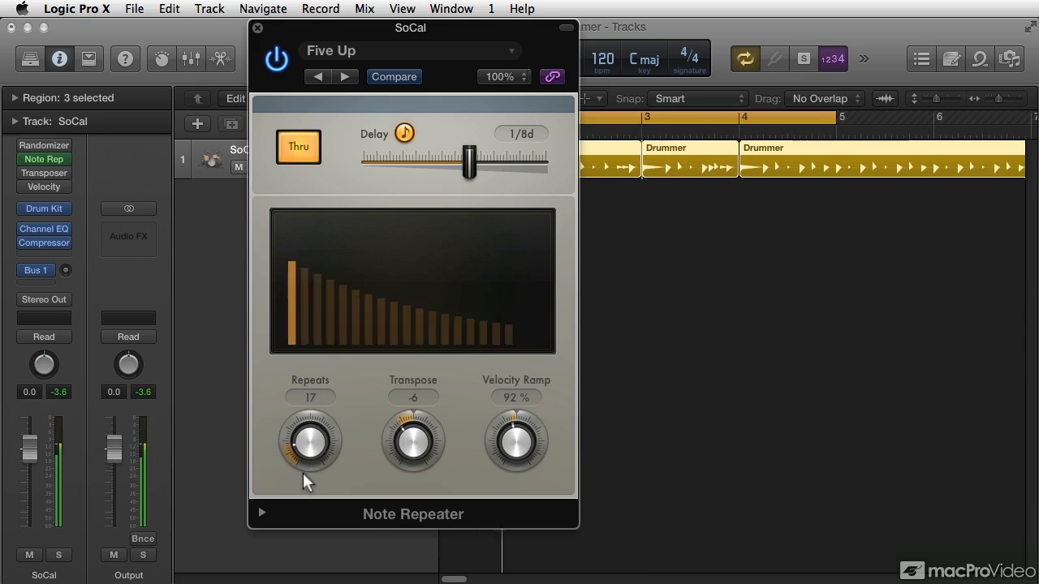
{"action": "left_click_drag", "start_coordinate": [310, 442], "coordinate": [310, 470]}
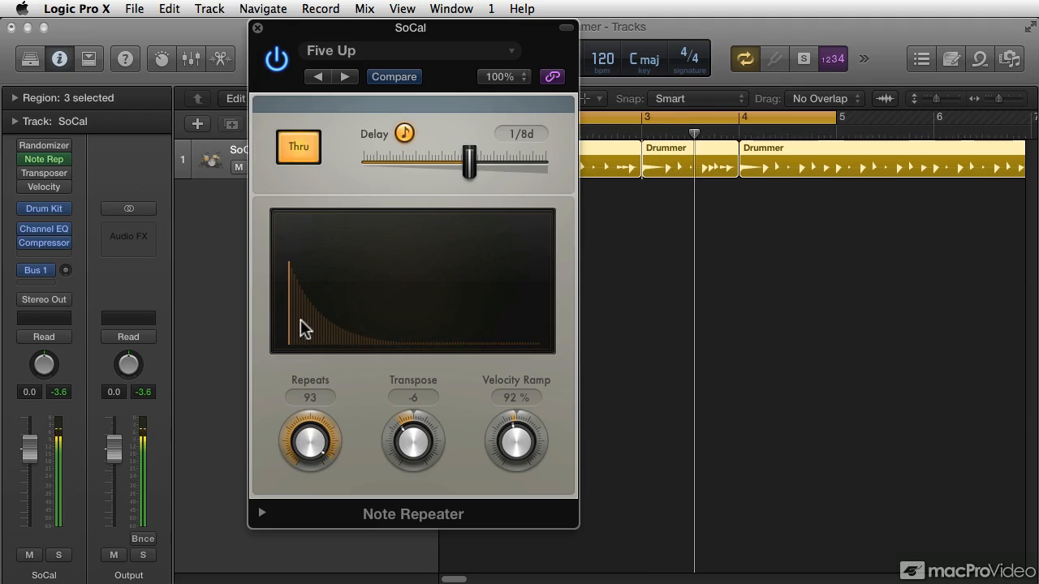
{"action": "left_click_drag", "start_coordinate": [516, 438], "coordinate": [516, 390]}
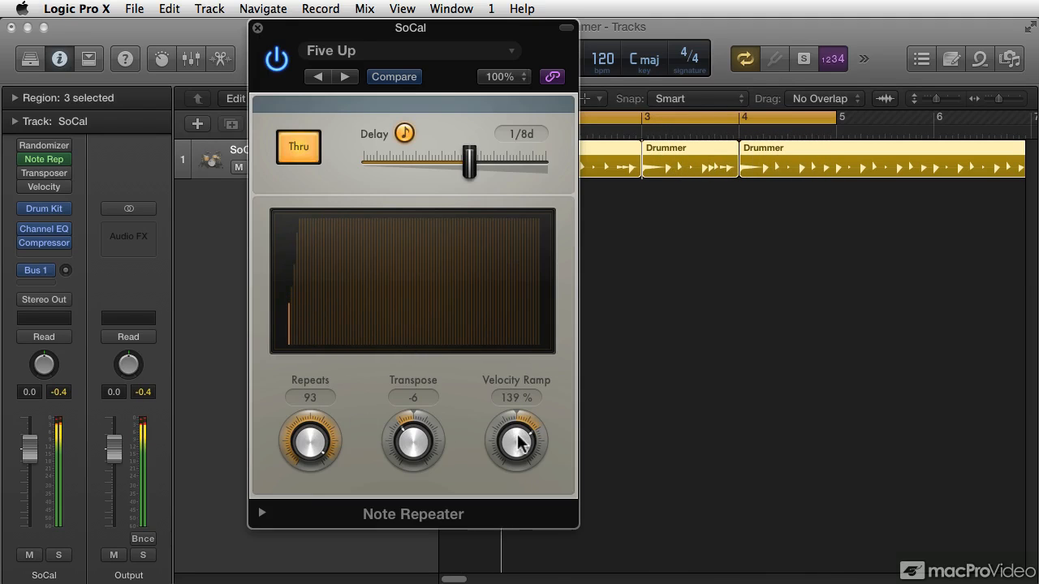
{"action": "left_click_drag", "start_coordinate": [517, 442], "coordinate": [516, 487]}
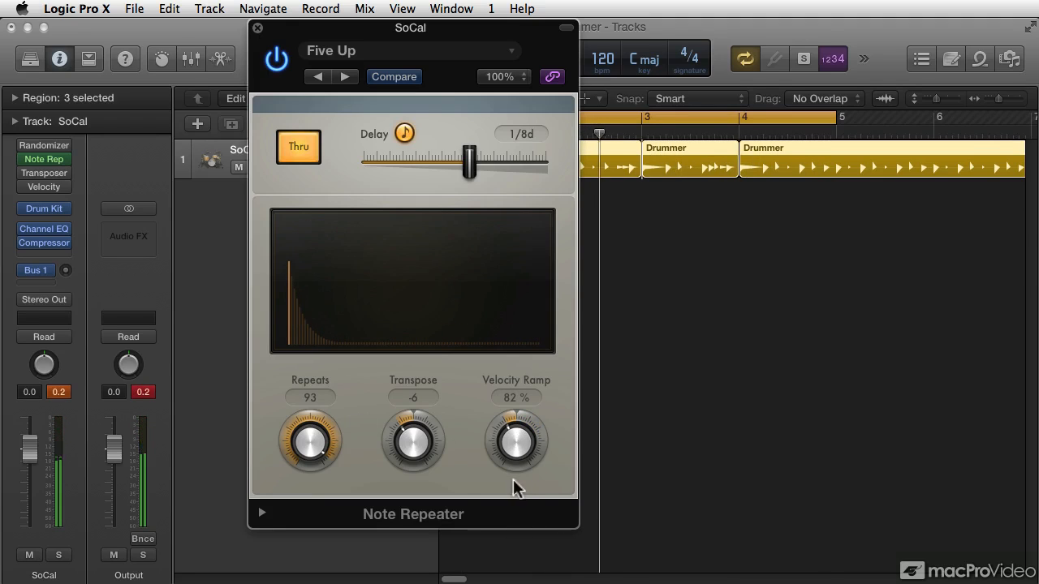
{"action": "left_click_drag", "start_coordinate": [310, 442], "coordinate": [310, 471]}
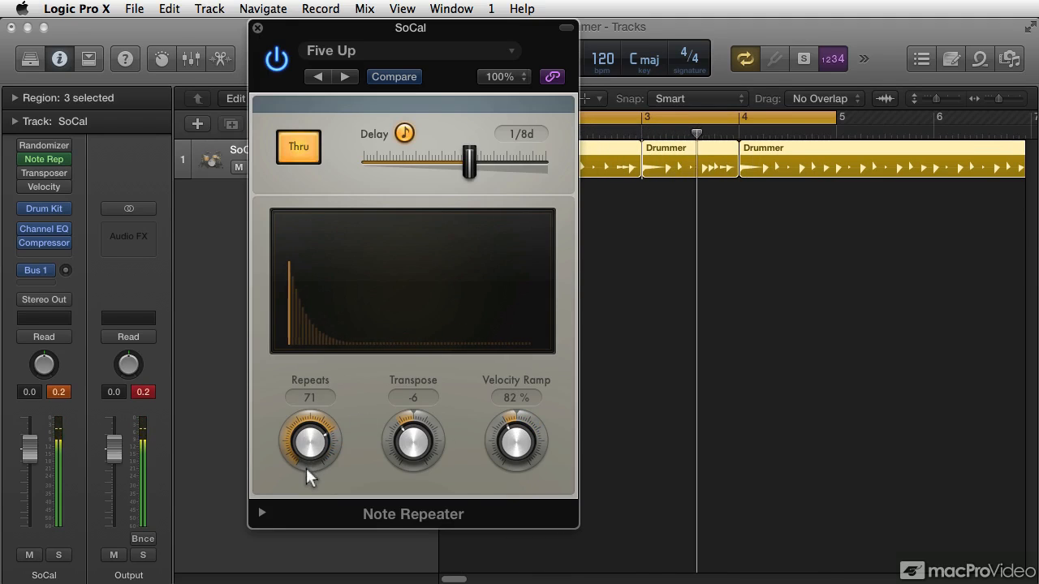
{"action": "left_click_drag", "start_coordinate": [309, 442], "coordinate": [308, 487]}
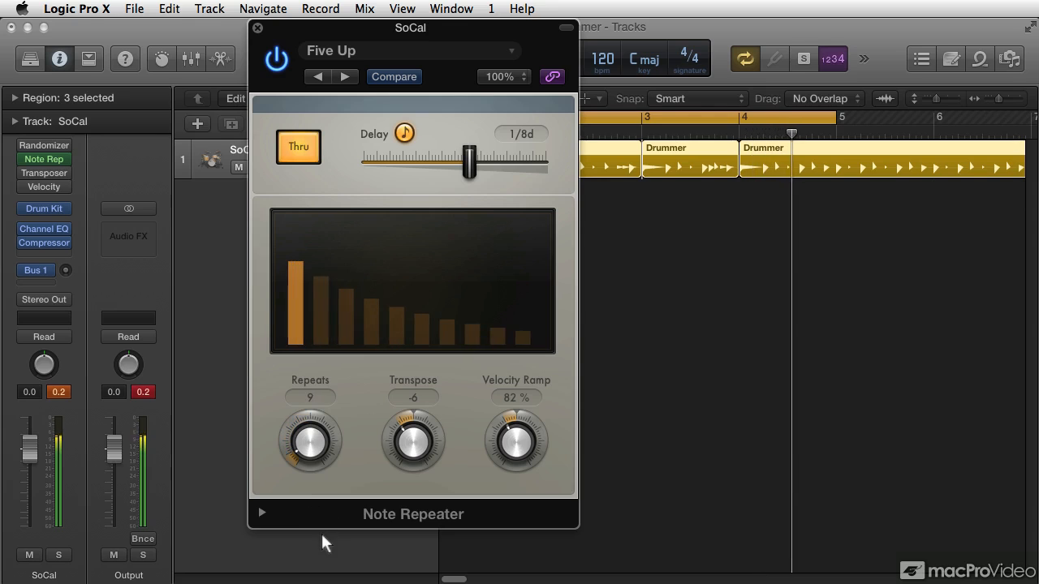
Step: Dip the repeat transposition to -12 and bring it back up to -6
{"action": "left_click_drag", "start_coordinate": [412, 442], "coordinate": [413, 463]}
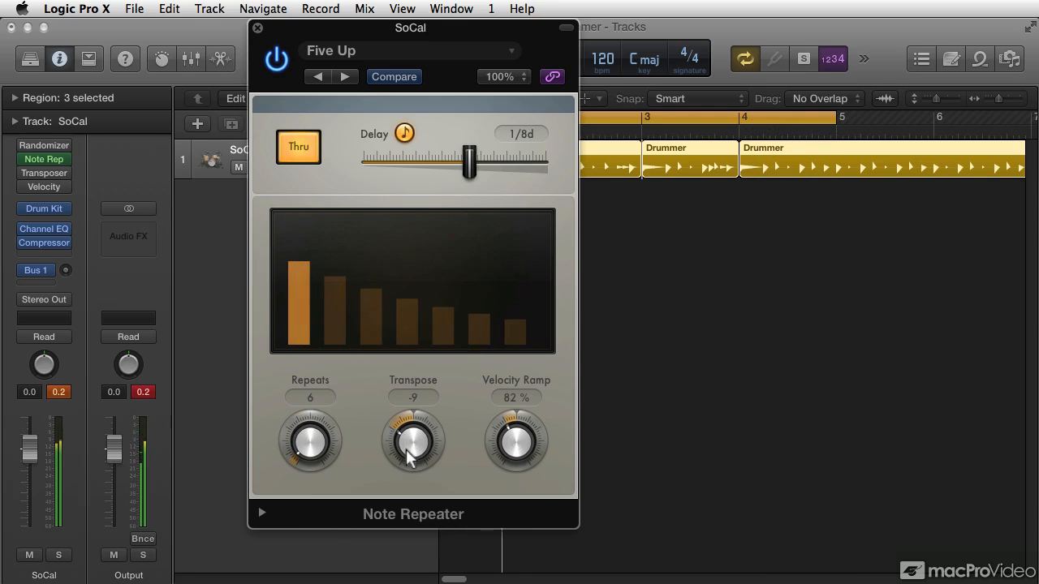
{"action": "left_click_drag", "start_coordinate": [412, 442], "coordinate": [412, 467]}
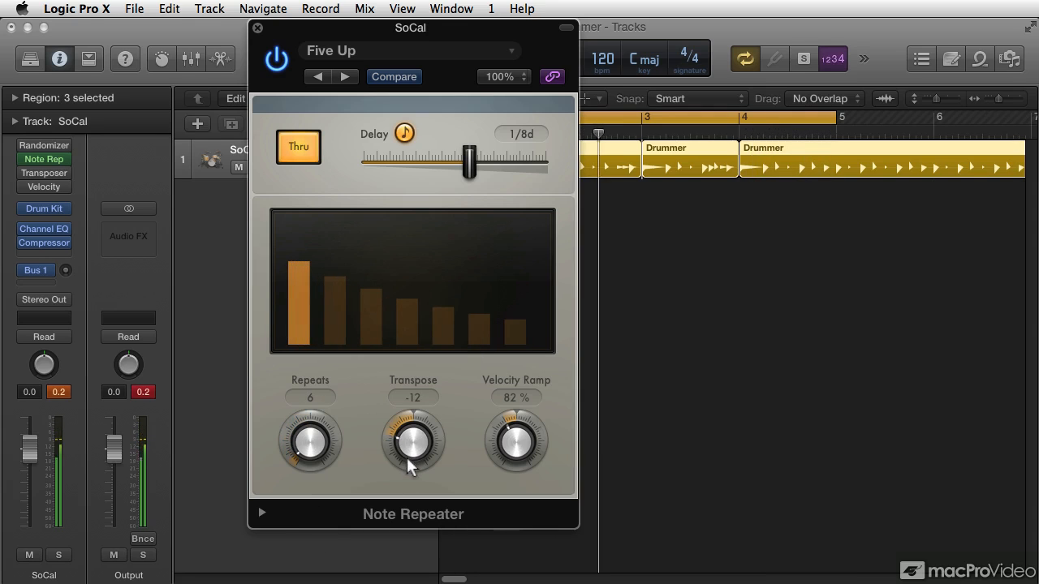
{"action": "left_click_drag", "start_coordinate": [413, 441], "coordinate": [413, 426]}
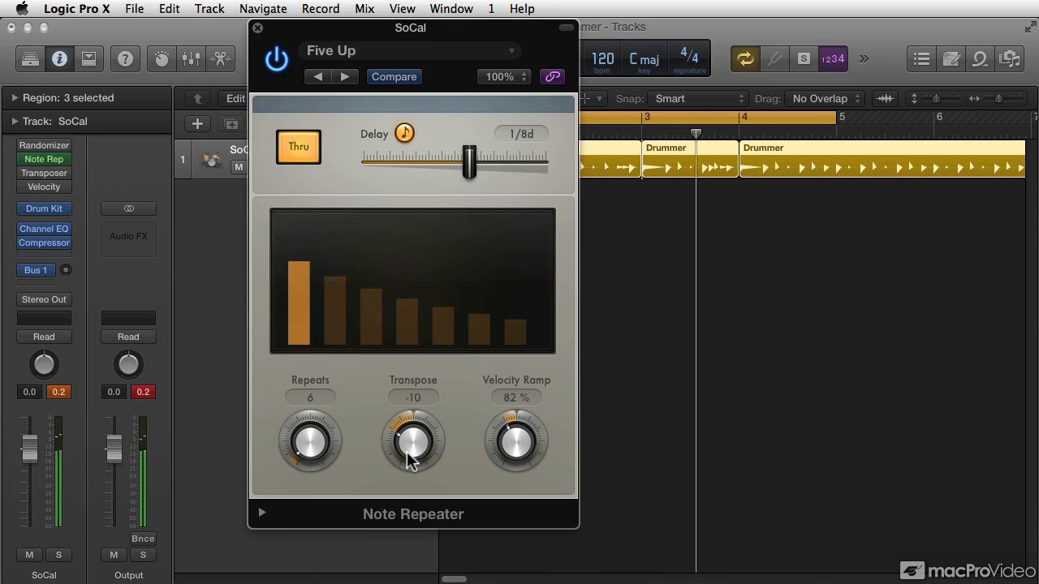
{"action": "left_click_drag", "start_coordinate": [413, 442], "coordinate": [415, 430]}
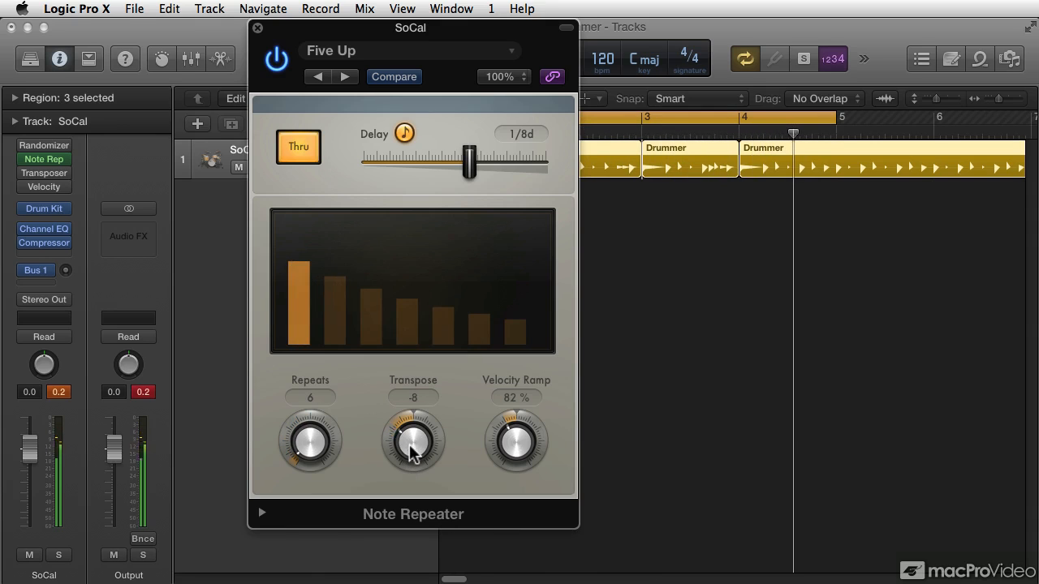
{"action": "left_click_drag", "start_coordinate": [413, 441], "coordinate": [413, 419]}
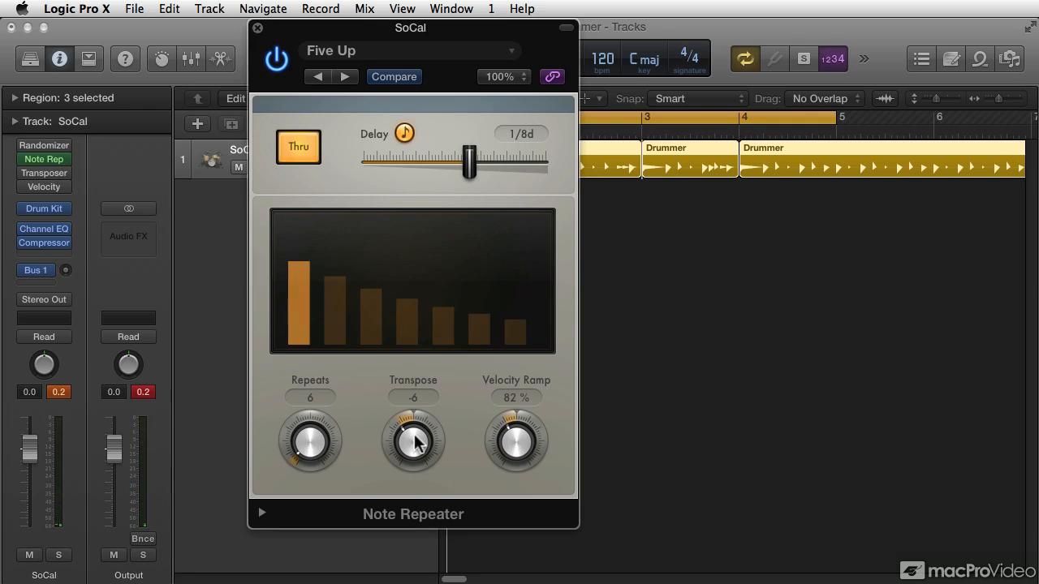
{"action": "mouse_move", "coordinate": [308, 73]}
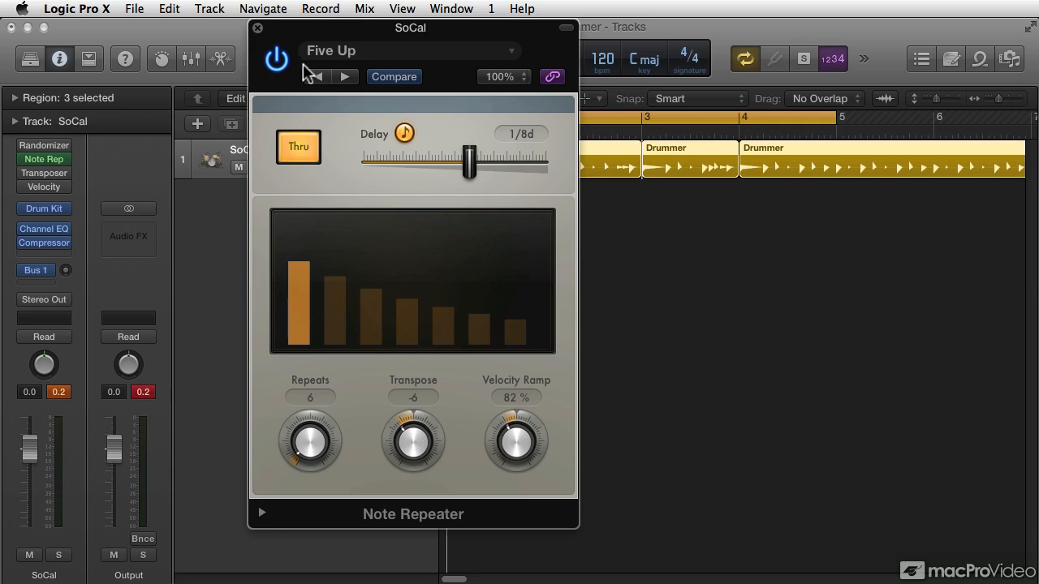
{"action": "mouse_move", "coordinate": [111, 161]}
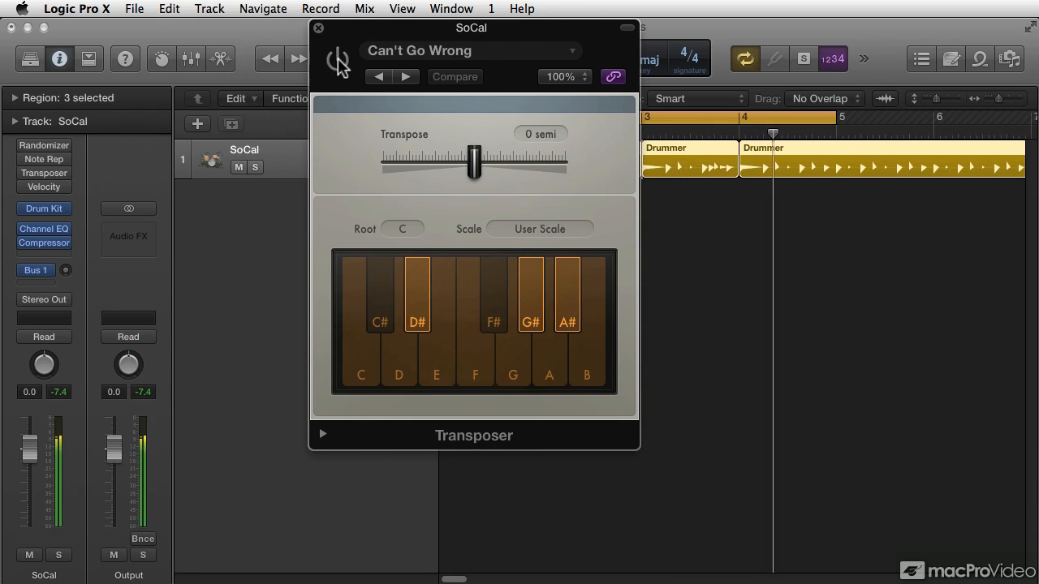
Step: Switch the Transposer on and sweep its transpose to 17, -4 and -1 before returning to 0 semitones
{"action": "left_click", "coordinate": [338, 62]}
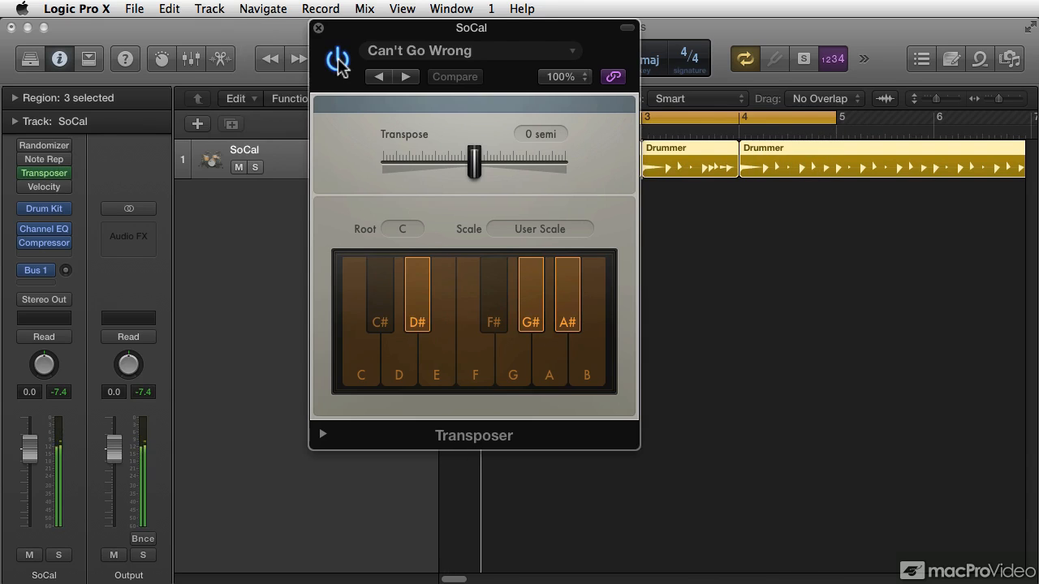
{"action": "mouse_move", "coordinate": [372, 38]}
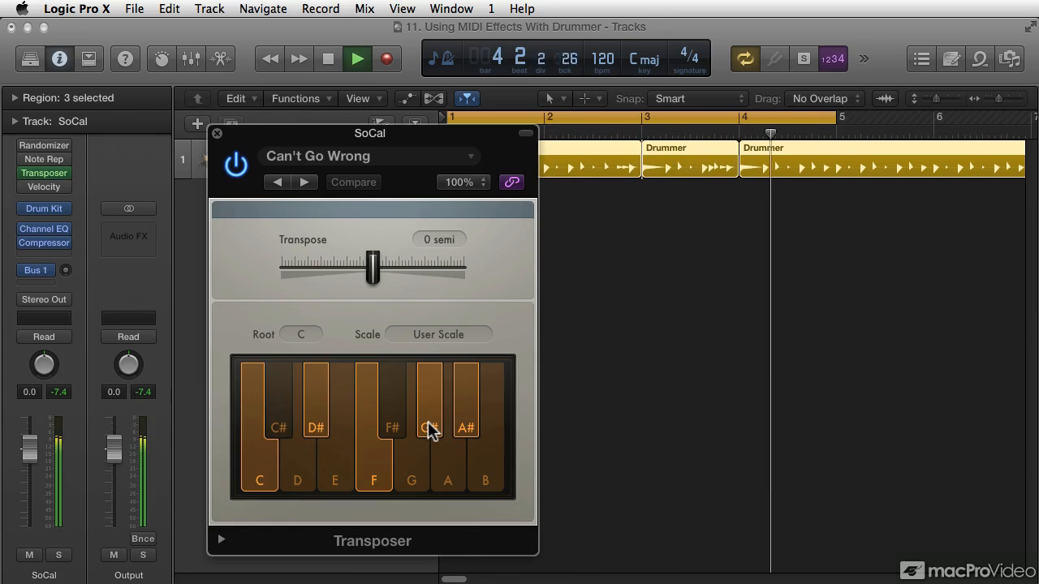
{"action": "left_click_drag", "start_coordinate": [371, 270], "coordinate": [437, 270]}
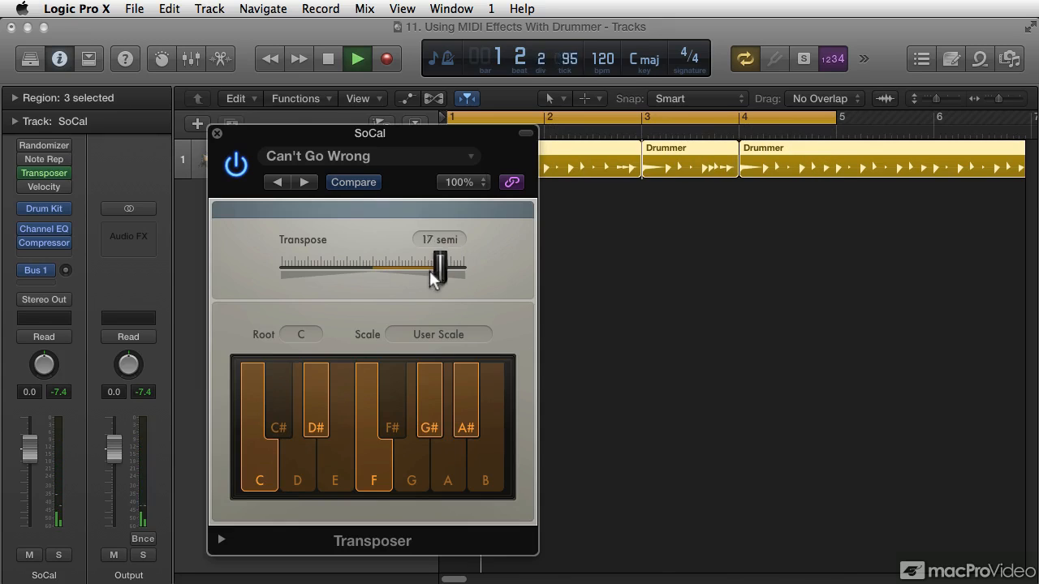
{"action": "left_click_drag", "start_coordinate": [438, 263], "coordinate": [359, 269]}
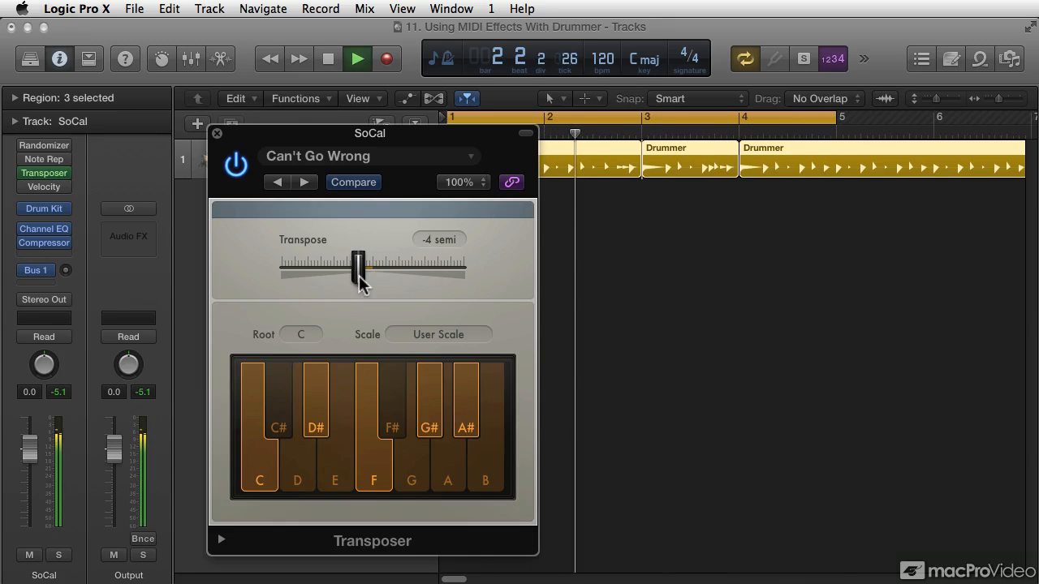
{"action": "left_click_drag", "start_coordinate": [361, 268], "coordinate": [370, 268]}
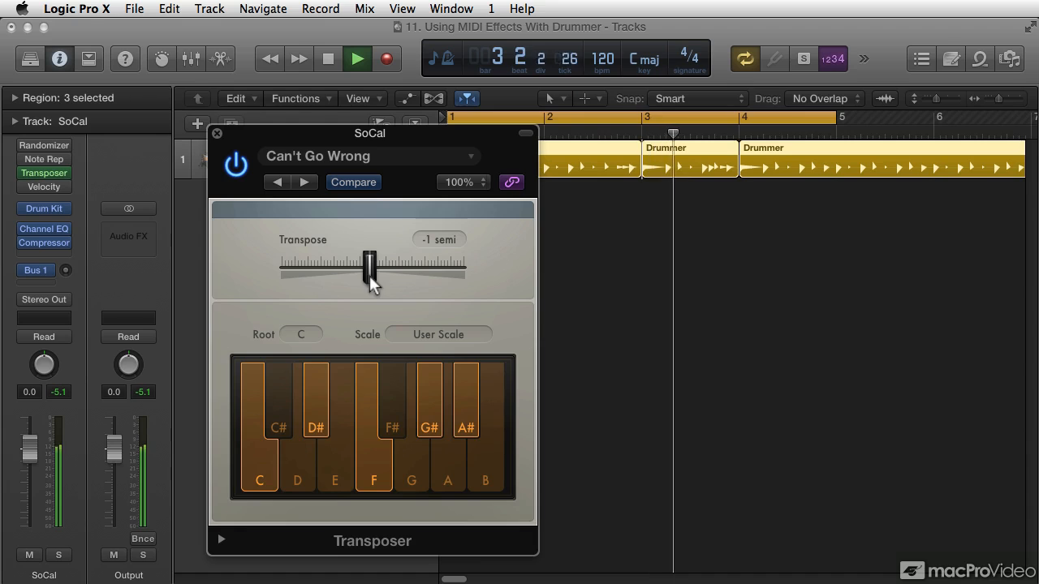
{"action": "left_click_drag", "start_coordinate": [370, 268], "coordinate": [374, 268]}
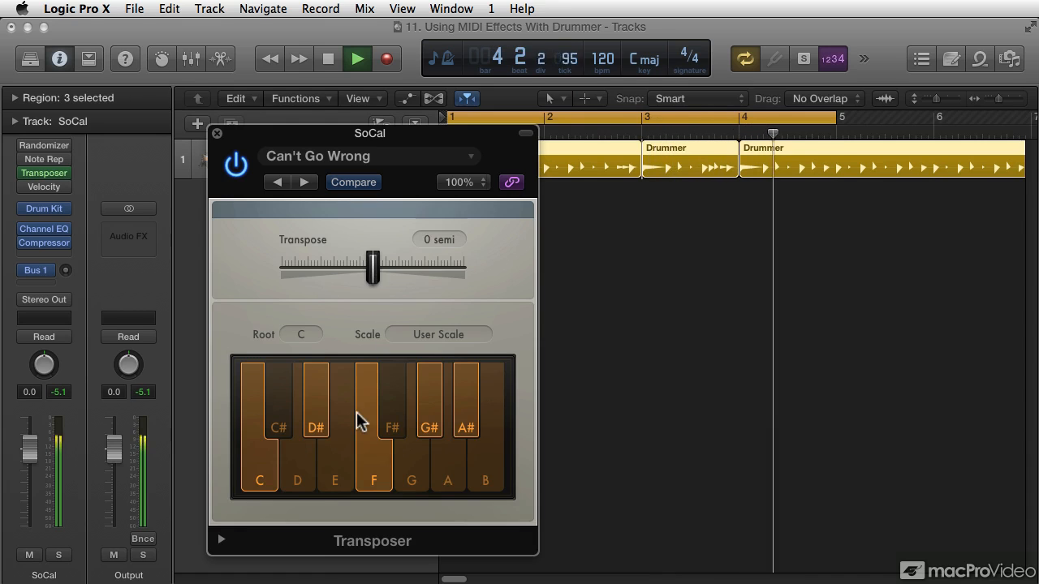
Step: Set the Transposer root note to A after trying D# and F#, then close its window
{"action": "left_click", "coordinate": [300, 334]}
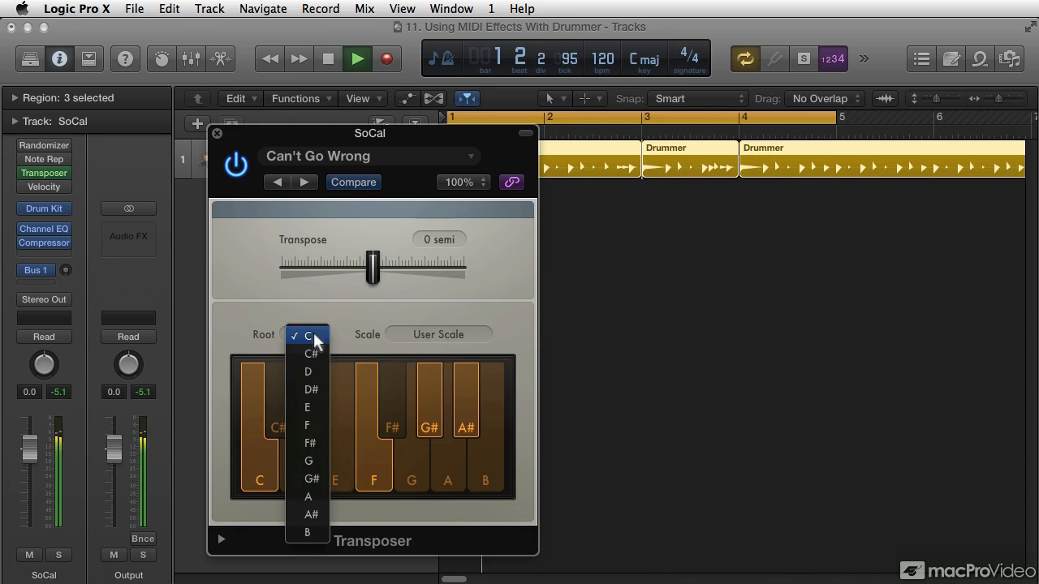
{"action": "left_click", "coordinate": [312, 390]}
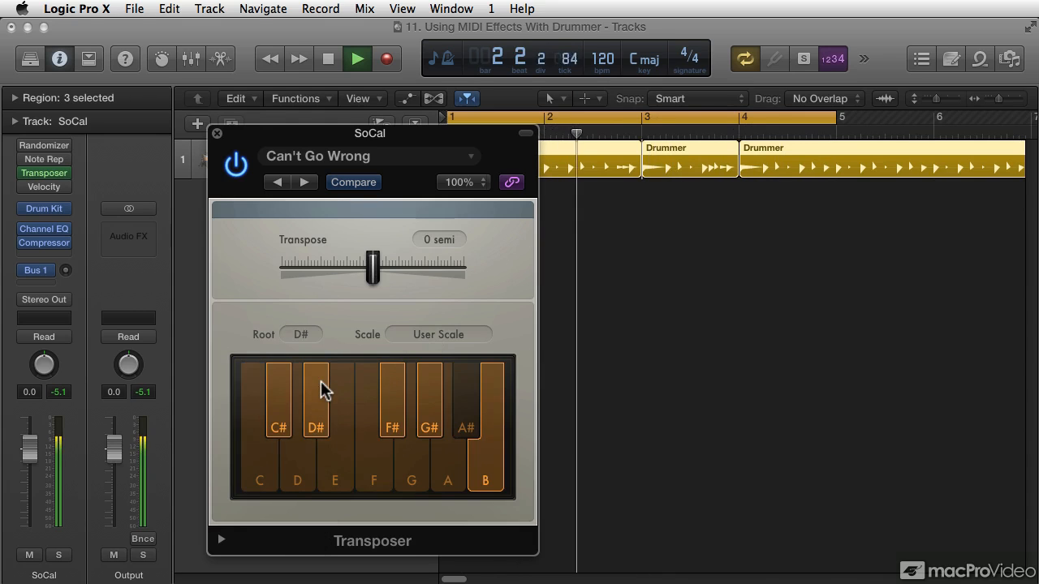
{"action": "left_click", "coordinate": [308, 335]}
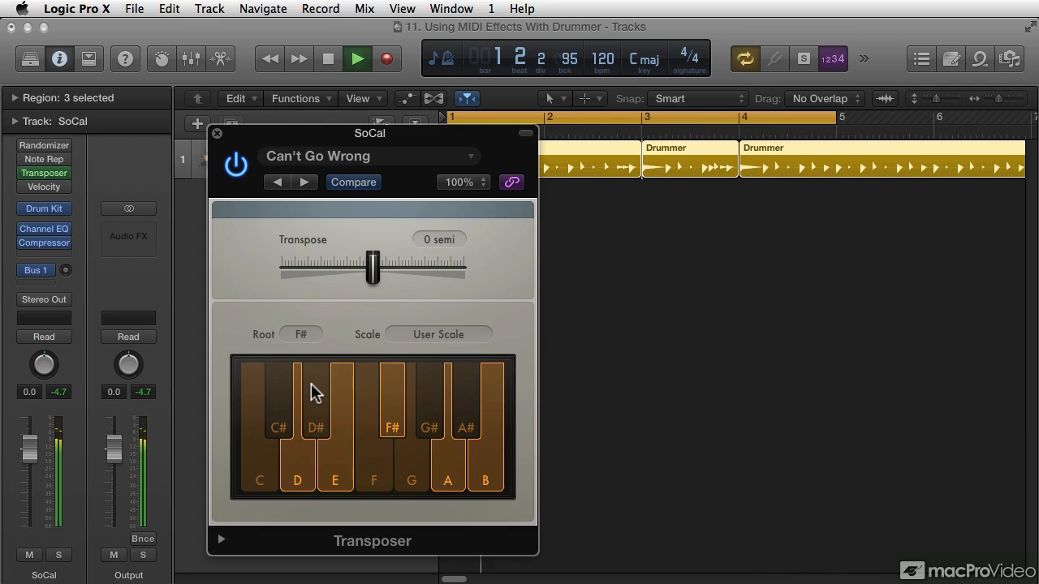
{"action": "left_click", "coordinate": [301, 335]}
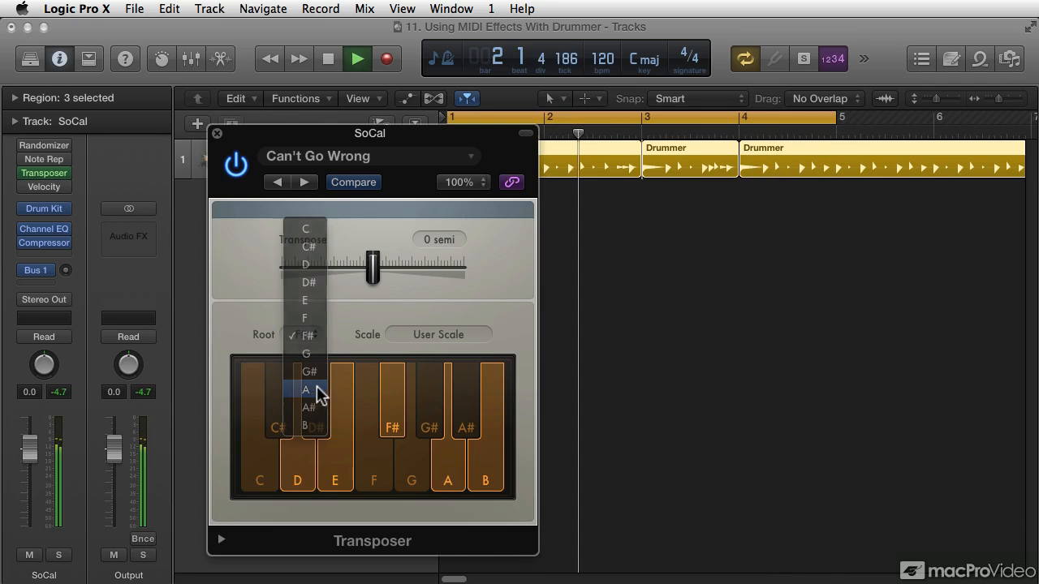
{"action": "left_click", "coordinate": [306, 390]}
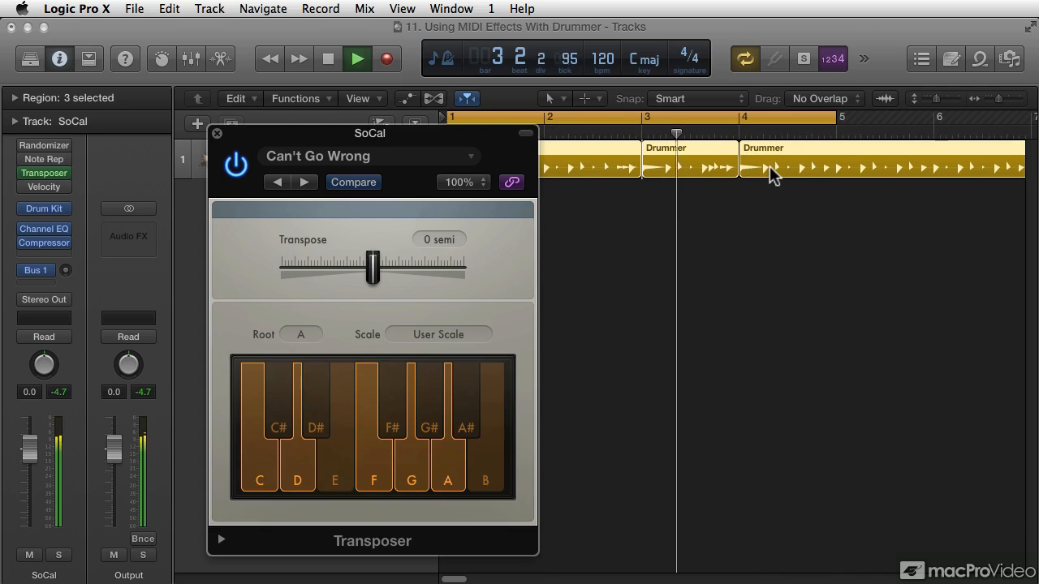
{"action": "left_click", "coordinate": [327, 58]}
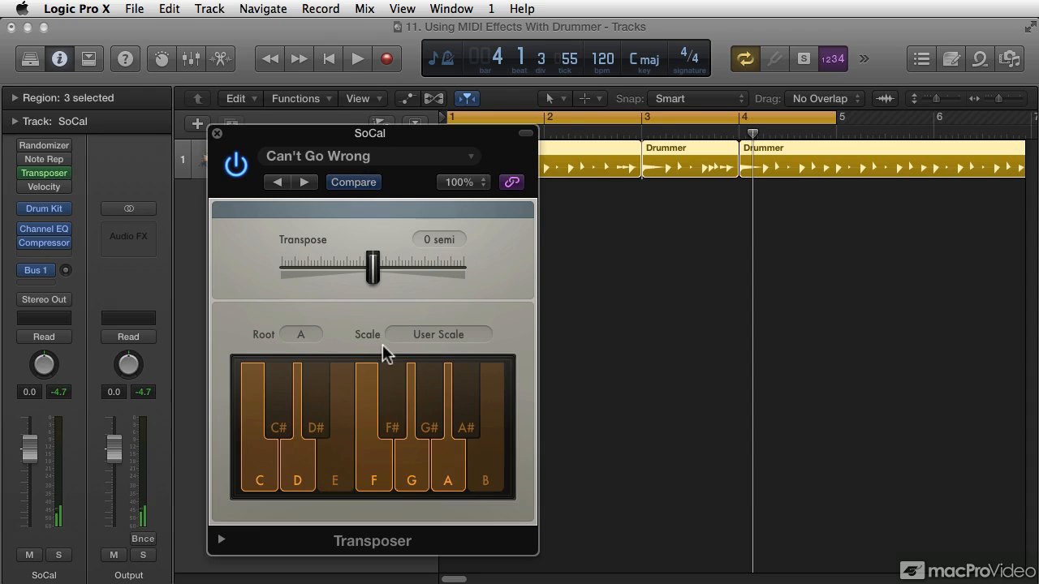
{"action": "left_click", "coordinate": [218, 133]}
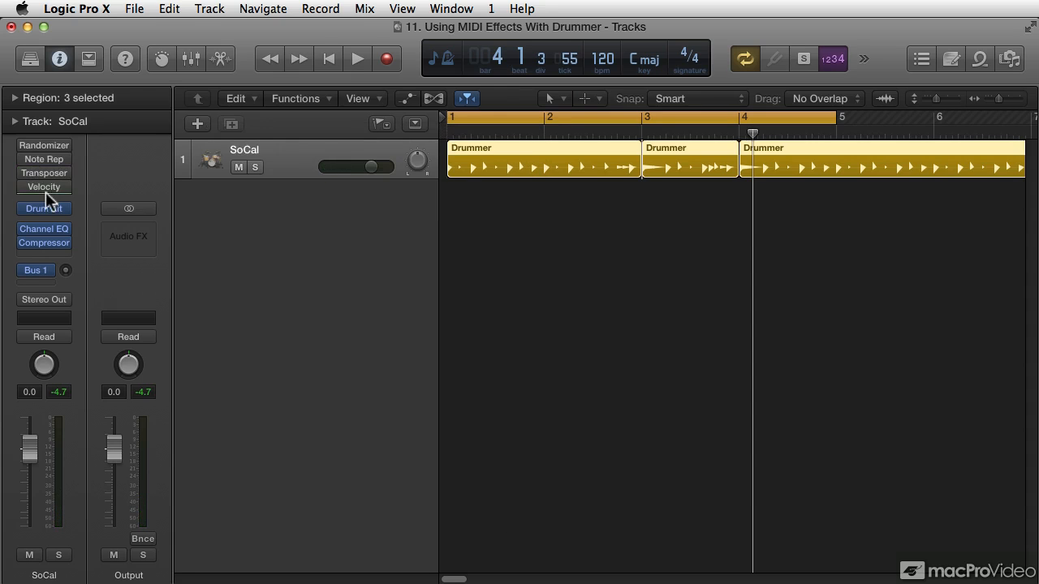
Step: Bring up the Velocity Processor, load its Make Louder preset and raise Add to 65
{"action": "left_click", "coordinate": [42, 187]}
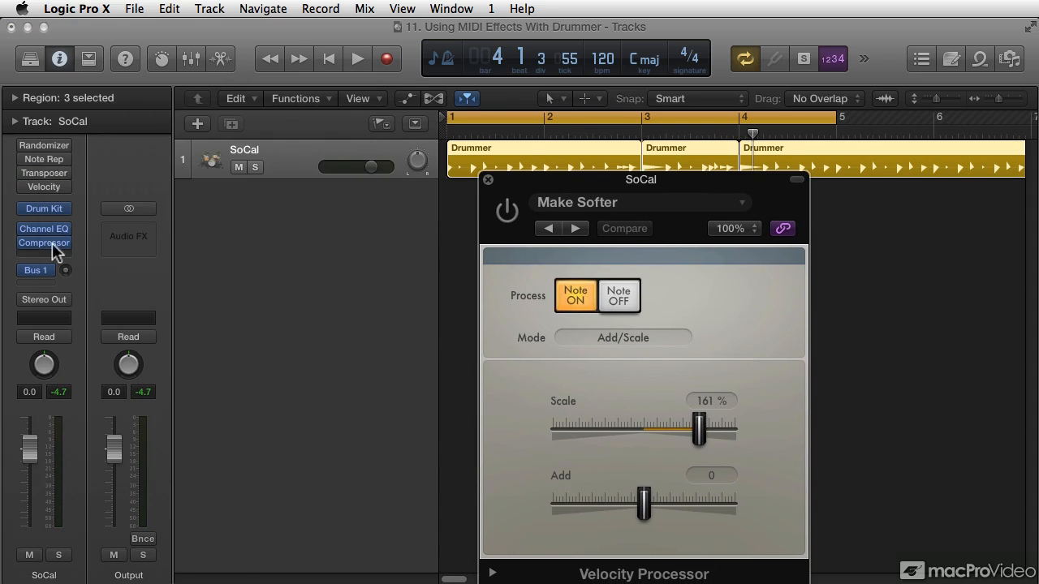
{"action": "left_click", "coordinate": [353, 58]}
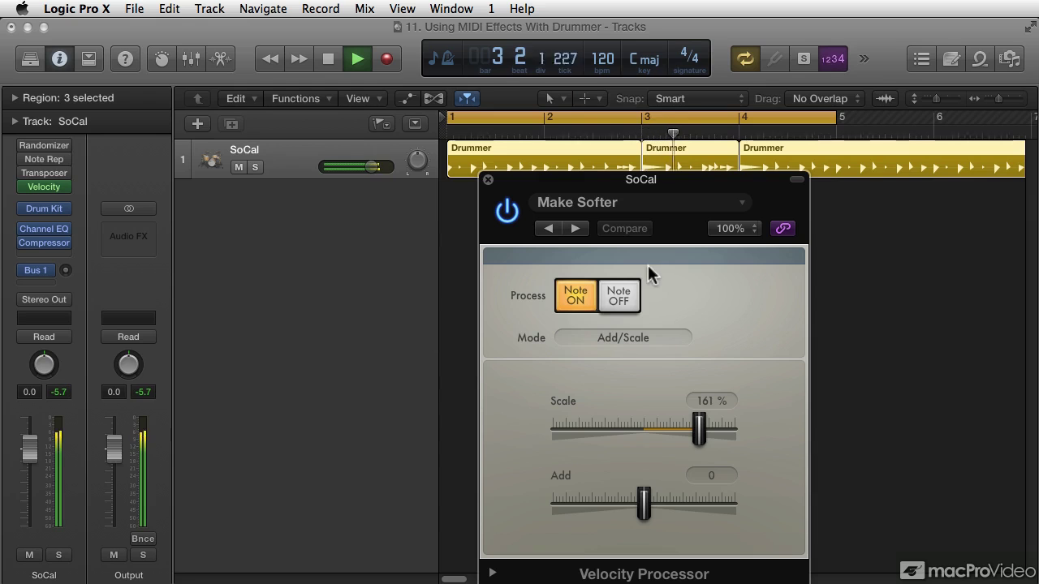
{"action": "left_click", "coordinate": [636, 201]}
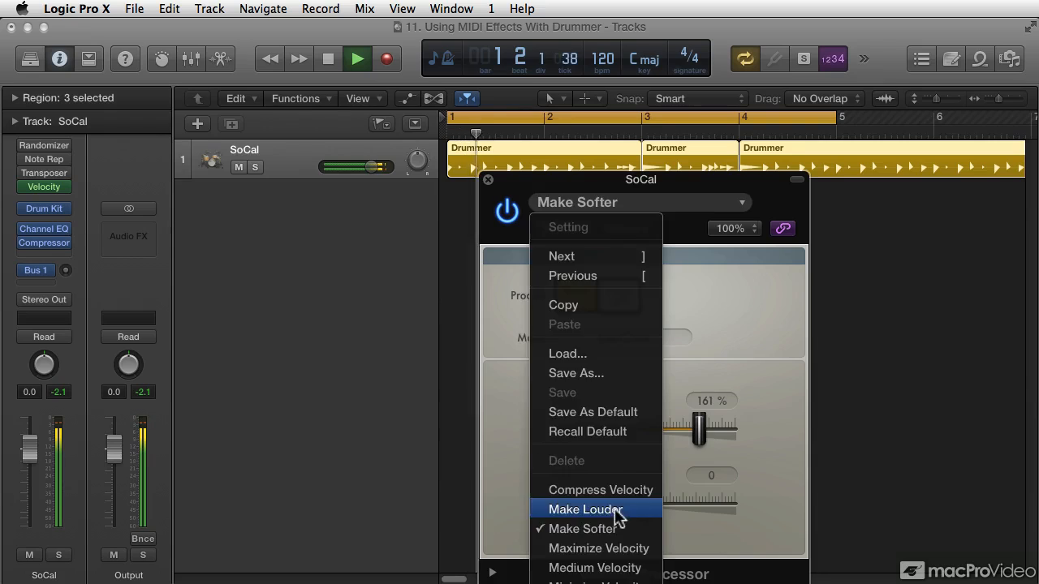
{"action": "left_click", "coordinate": [584, 509]}
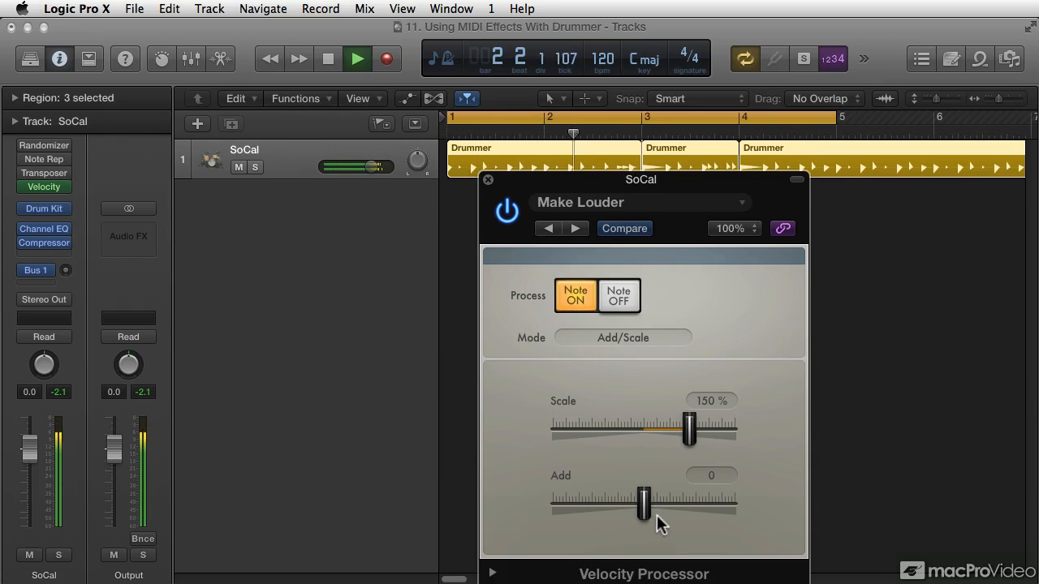
{"action": "left_click_drag", "start_coordinate": [643, 503], "coordinate": [711, 503]}
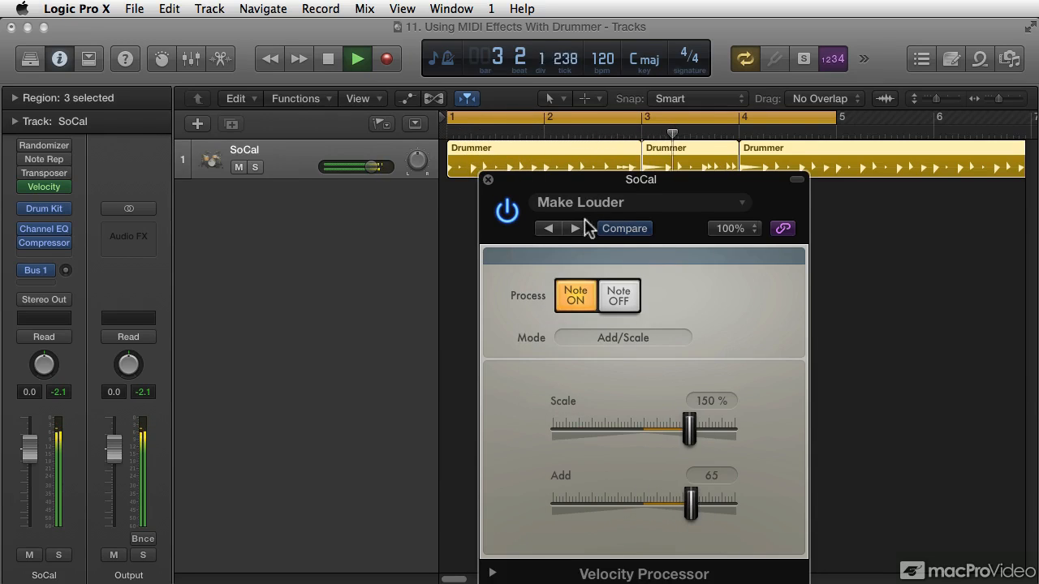
Step: Step through the Make Softer, Maximize Velocity and Medium Velocity presets with the preset arrows
{"action": "left_click", "coordinate": [573, 228]}
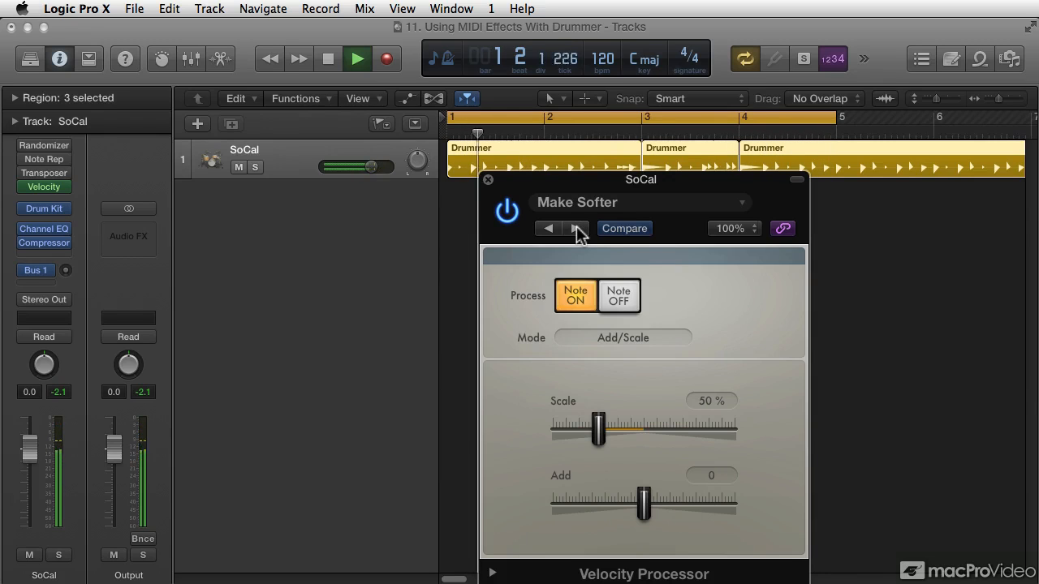
{"action": "left_click", "coordinate": [572, 228]}
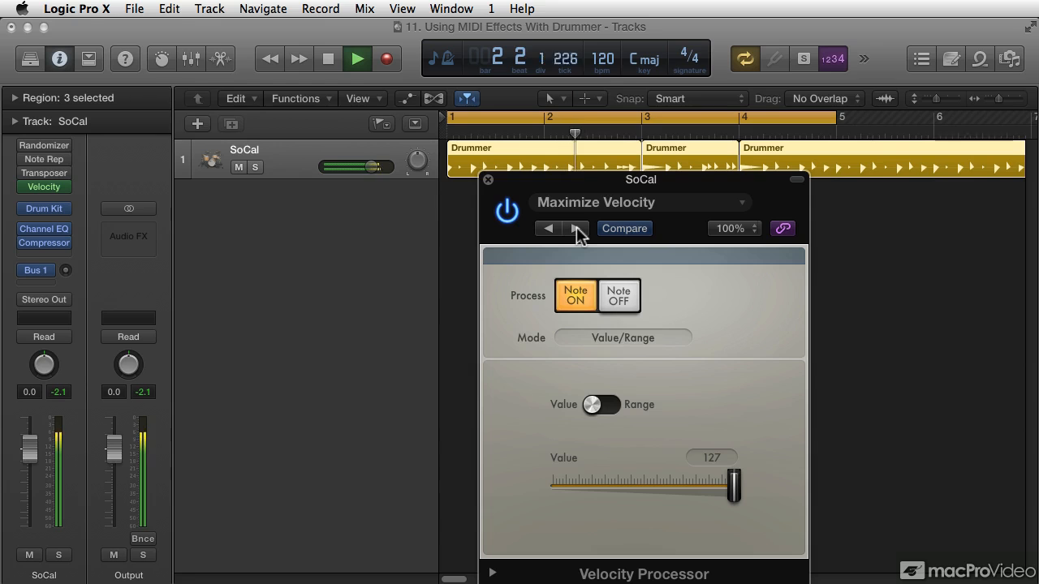
{"action": "left_click", "coordinate": [574, 227]}
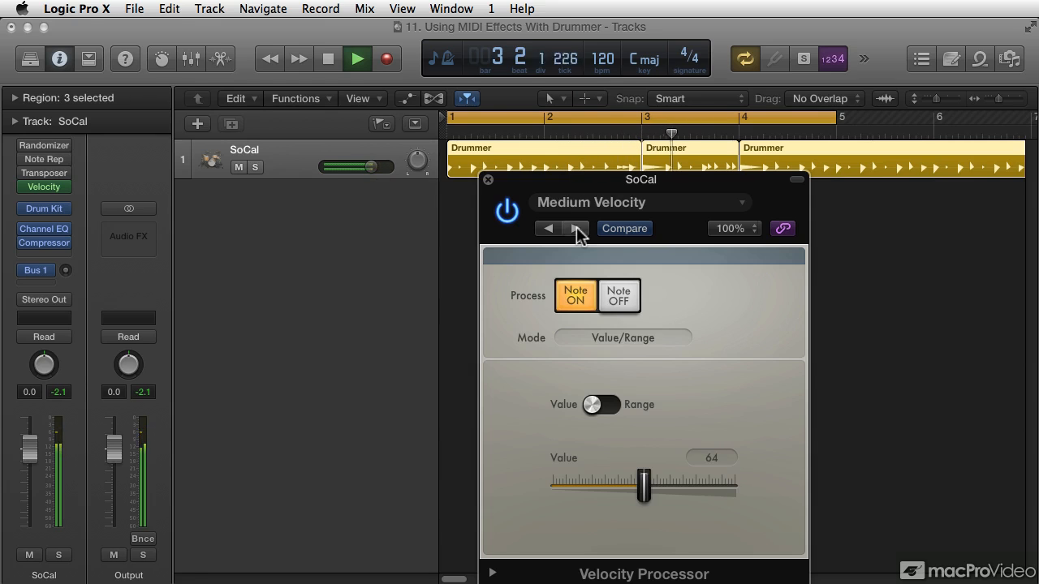
{"action": "left_click", "coordinate": [573, 228]}
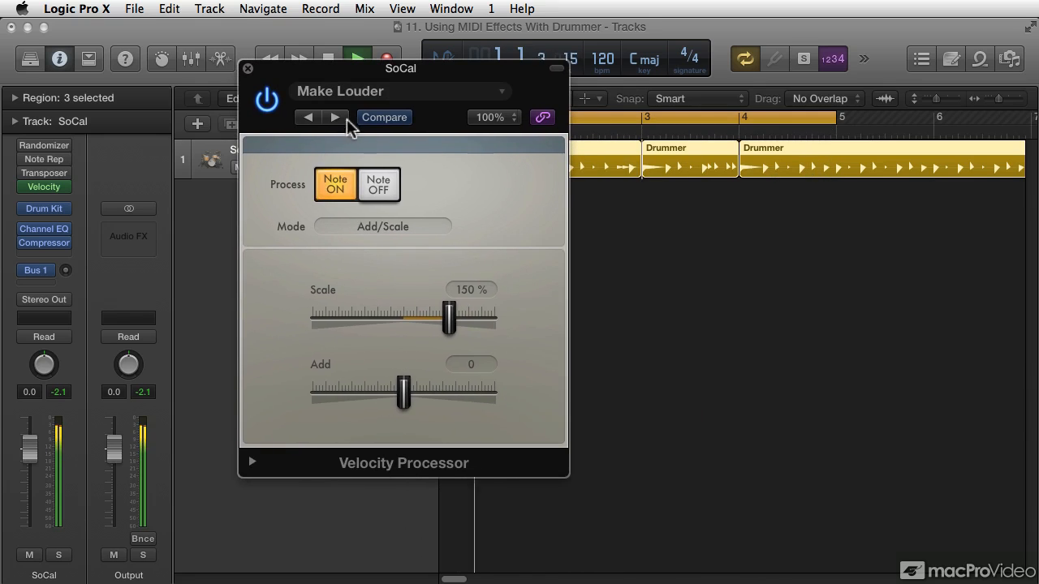
Step: Switch Velocity Processor to Maximize Velocity in Comp./Exp. mode with threshold 61 and close its window
{"action": "left_click", "coordinate": [335, 117]}
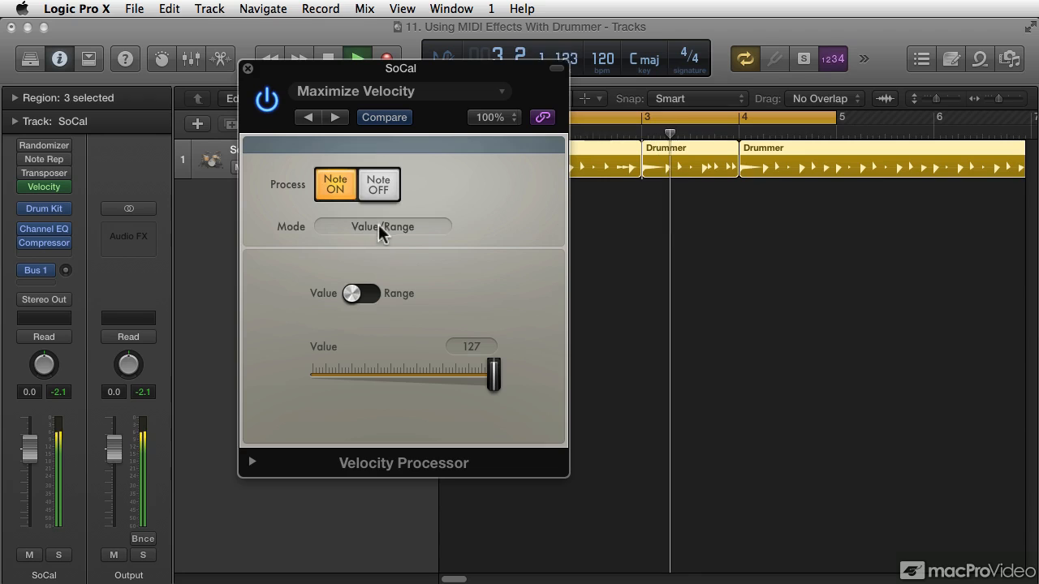
{"action": "left_click", "coordinate": [382, 227]}
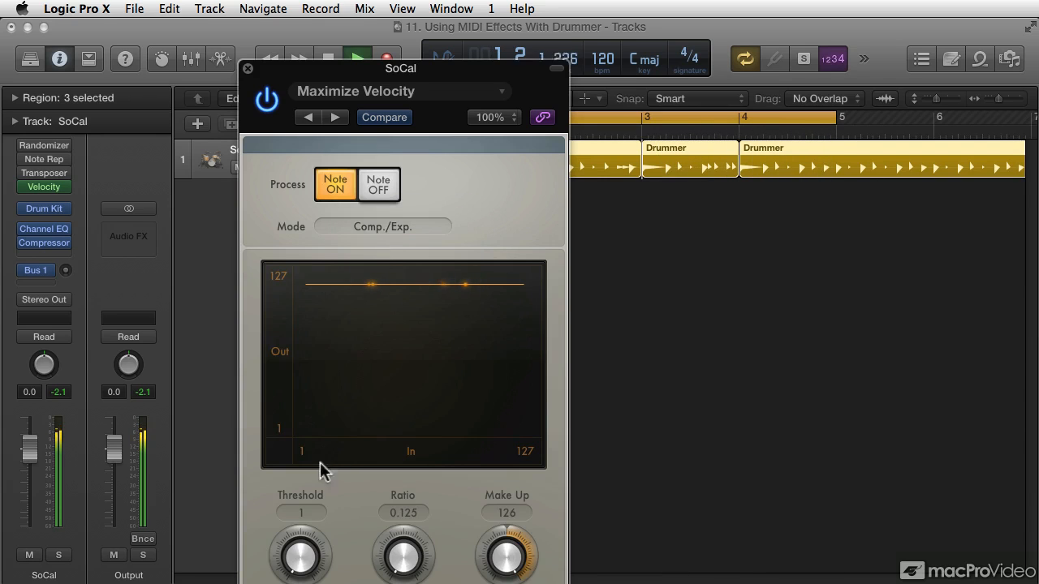
{"action": "left_click_drag", "start_coordinate": [300, 552], "coordinate": [300, 503]}
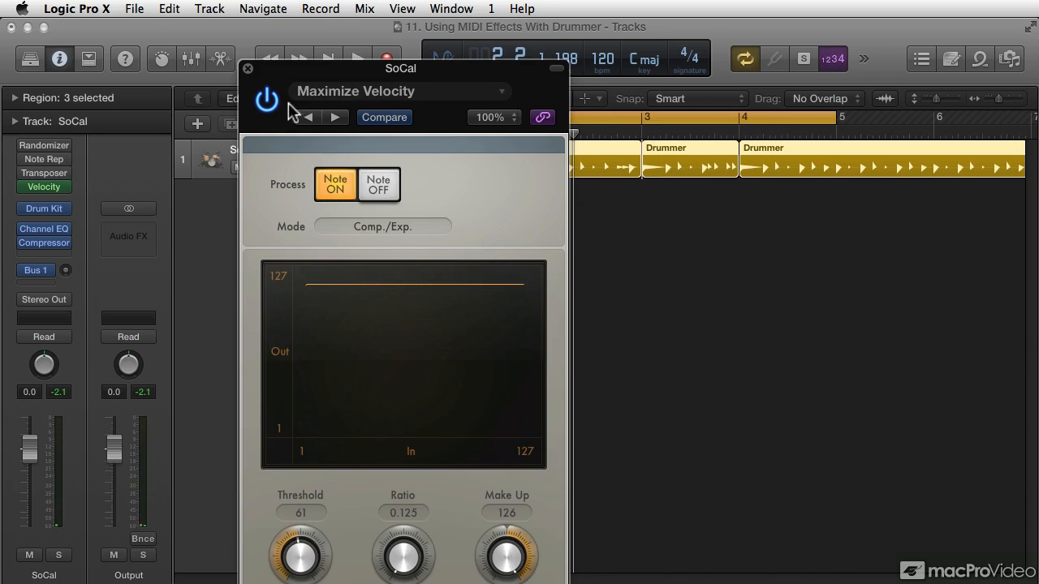
{"action": "left_click", "coordinate": [250, 69]}
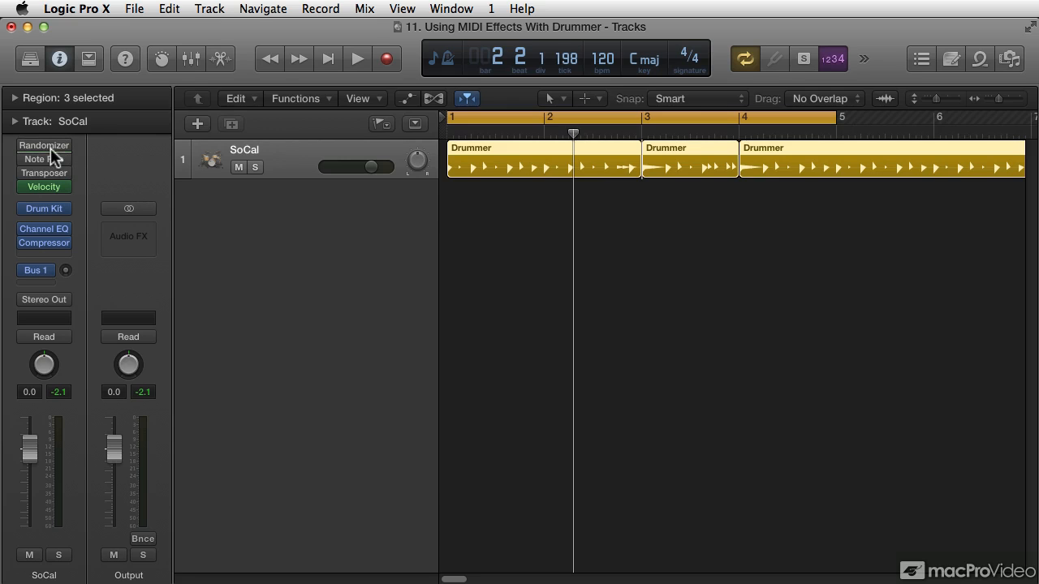
Step: Create a new software instrument track Inst 2 and show its available MIDI effects list
{"action": "left_click", "coordinate": [209, 10]}
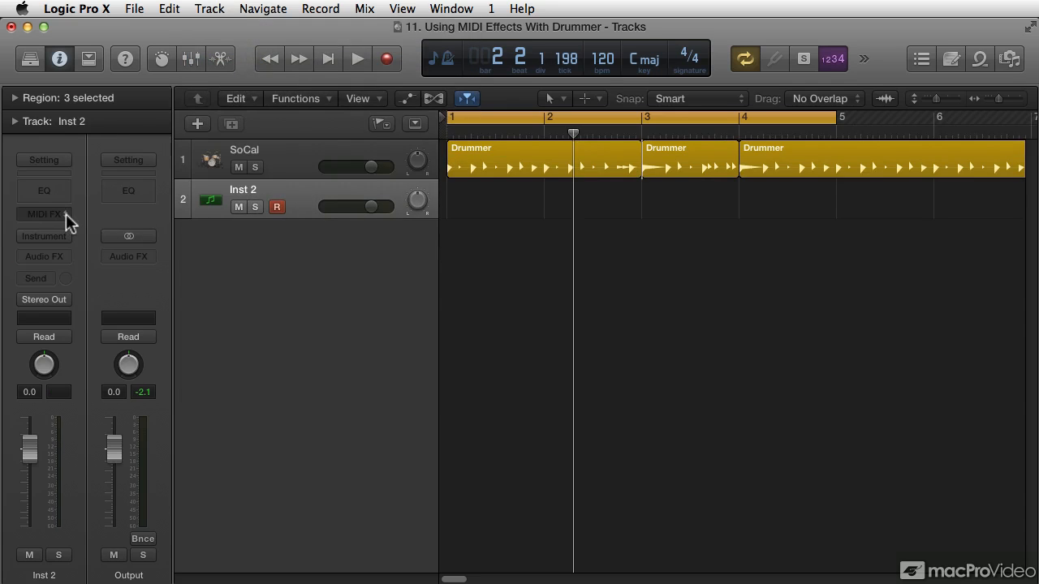
{"action": "left_click", "coordinate": [44, 215]}
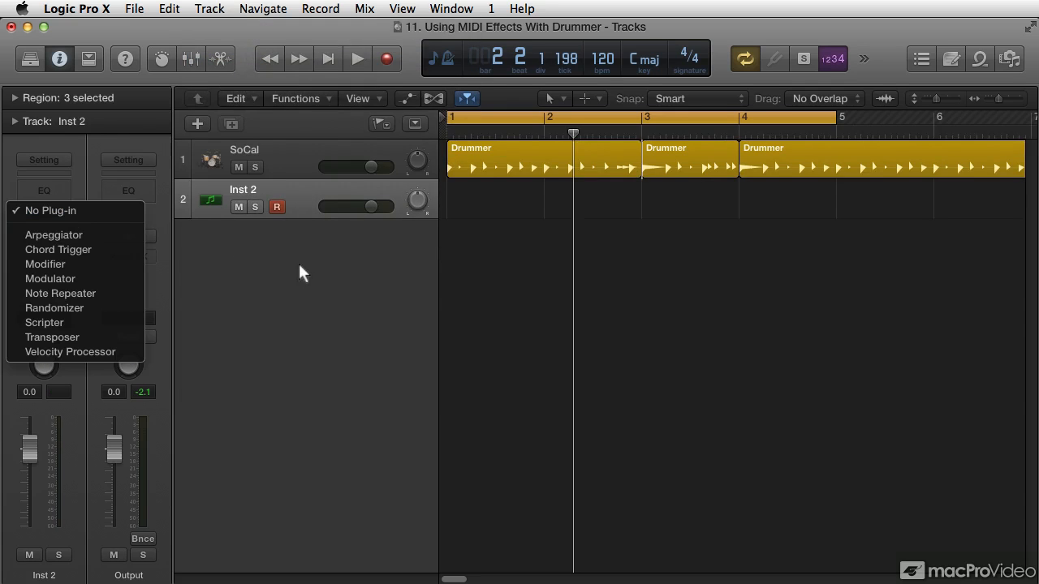